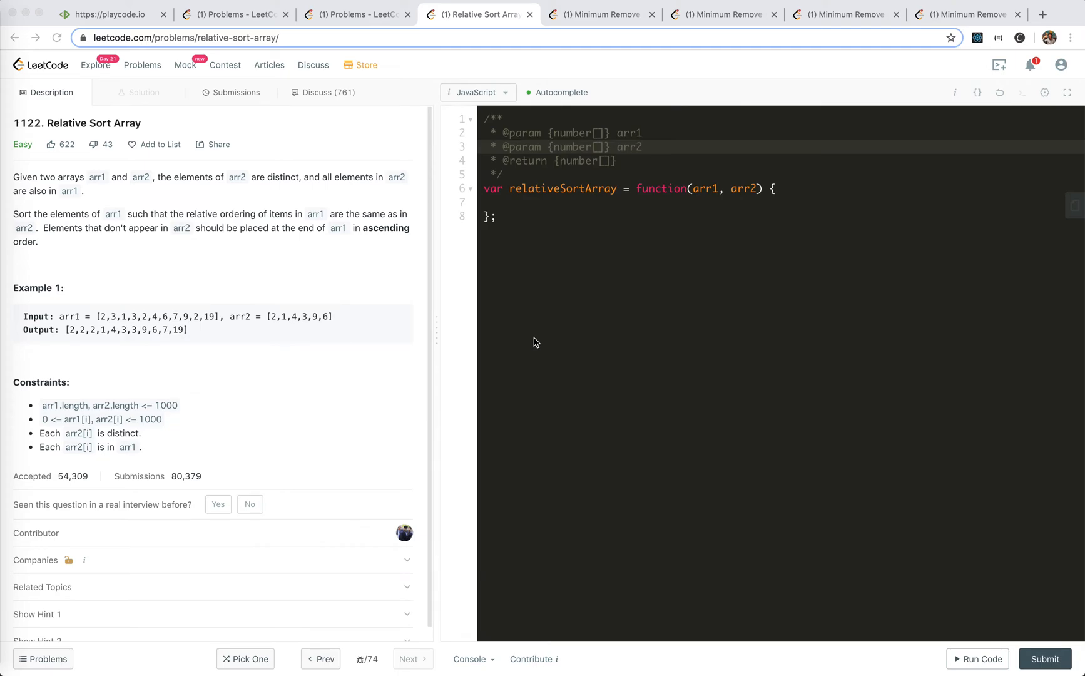
pyautogui.moveTo(326, 317)
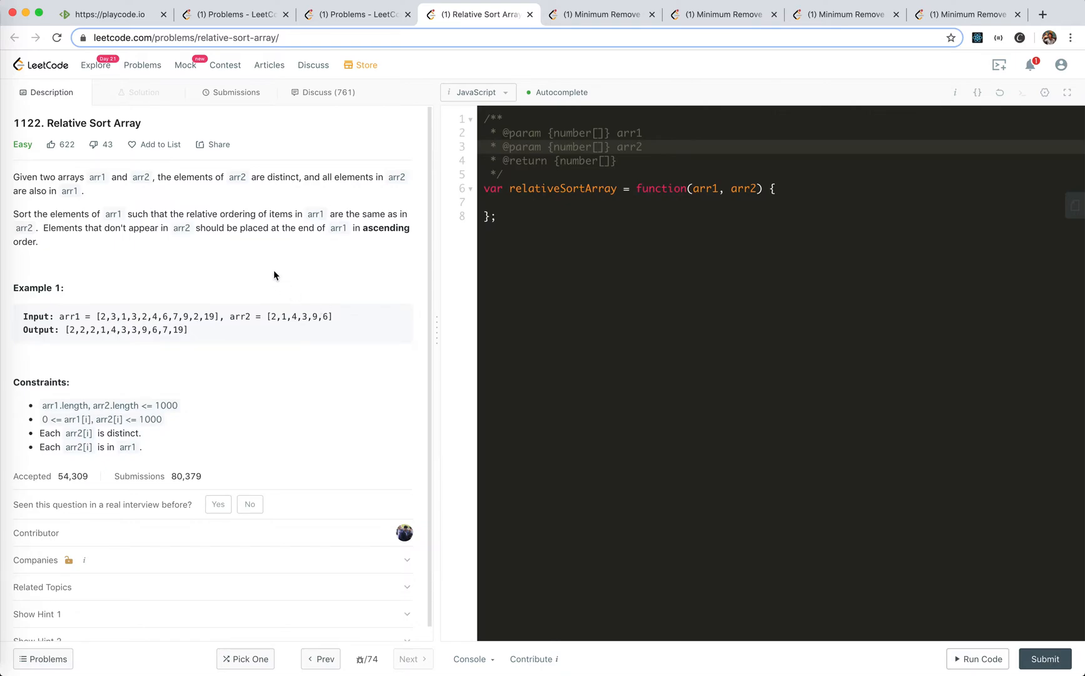
pyautogui.moveTo(104, 202)
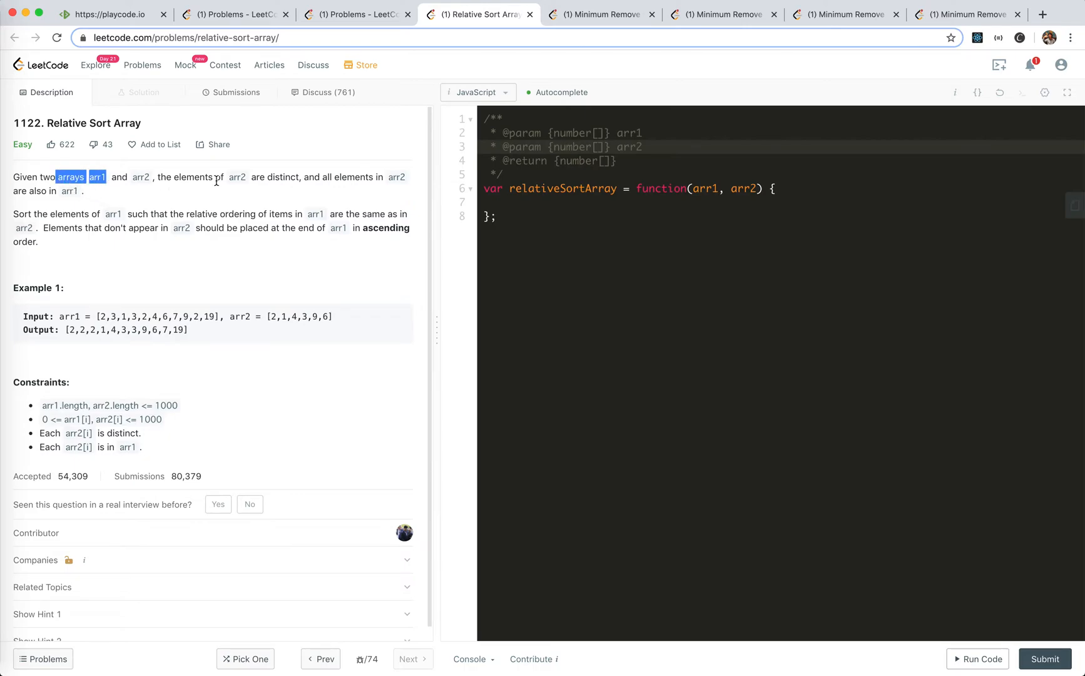
# Highlight 'arrays arr1' in the problem statement, then place the cursor in the editor.
pyautogui.moveTo(234, 316); pyautogui.dragTo(294, 316)
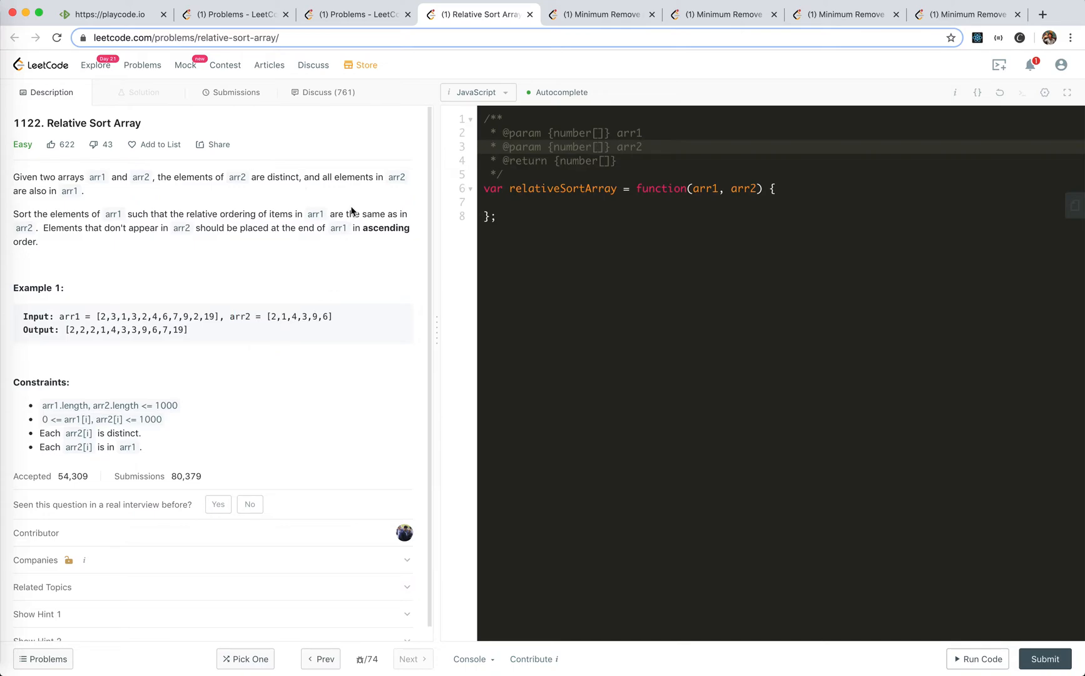
pyautogui.moveTo(124, 260)
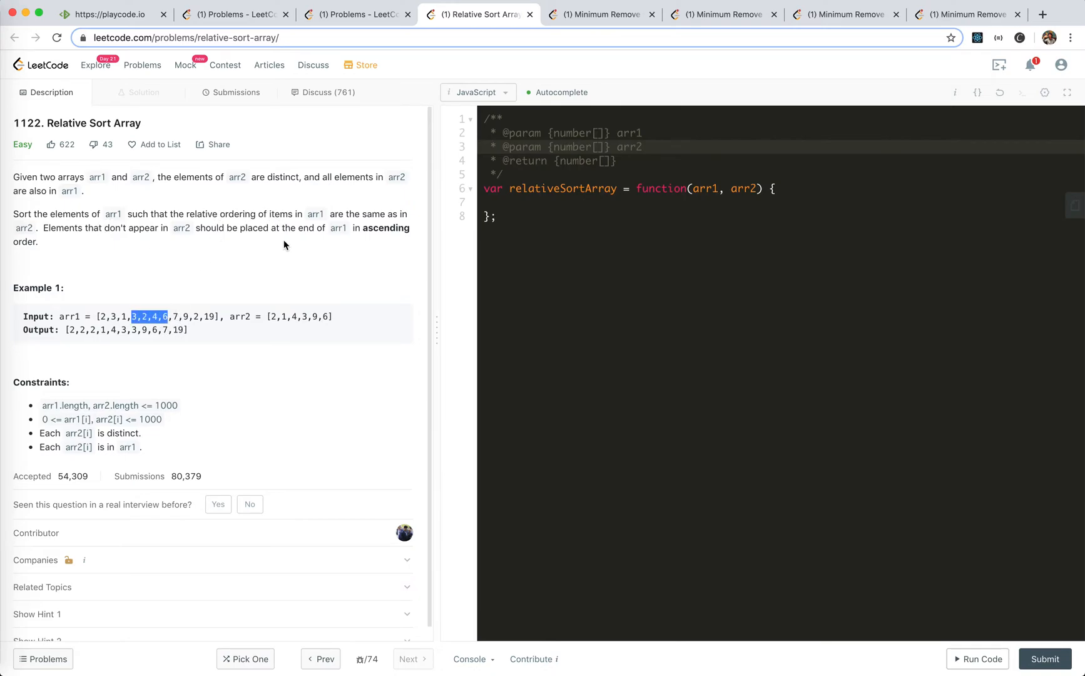
pyautogui.click(253, 316)
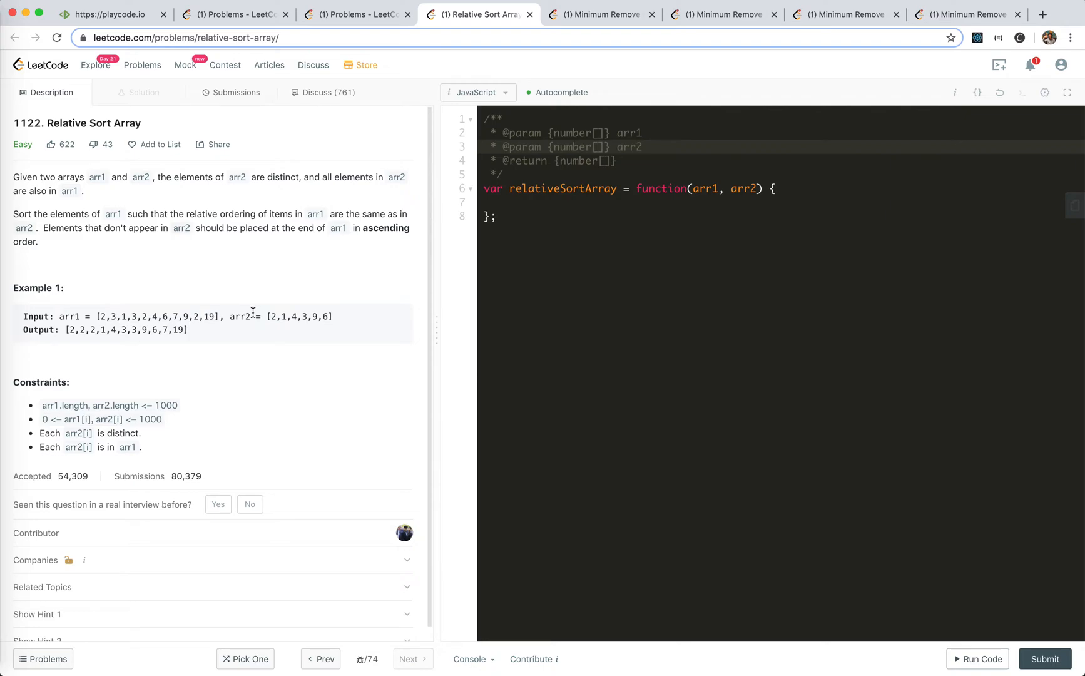
pyautogui.moveTo(205, 312)
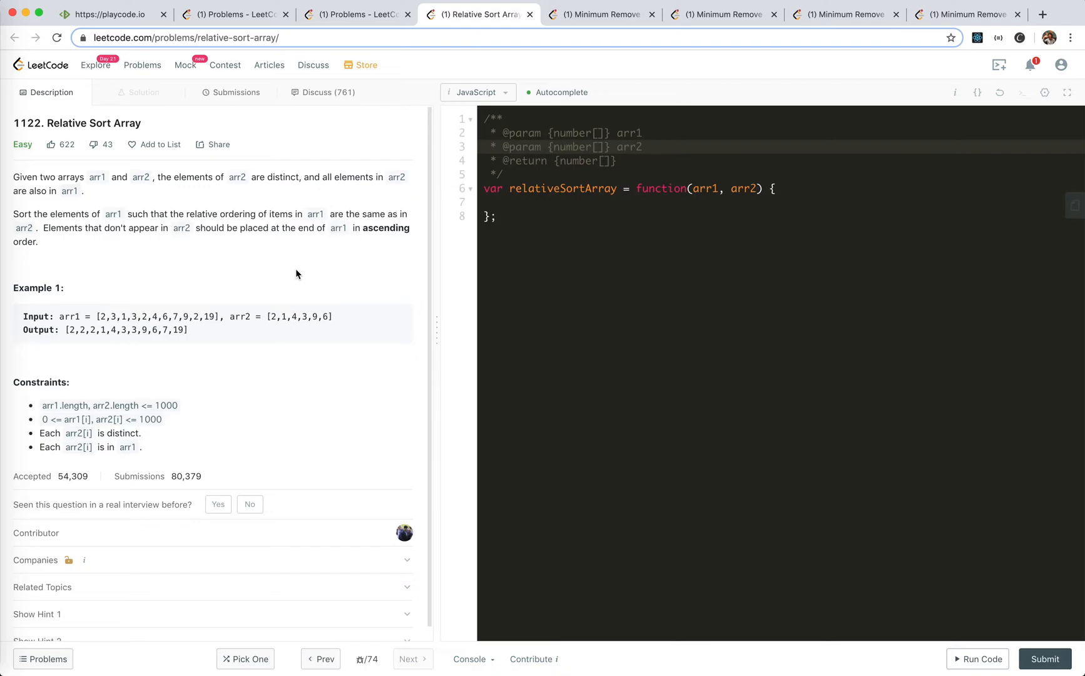
pyautogui.click(547, 202)
pyautogui.write('//')
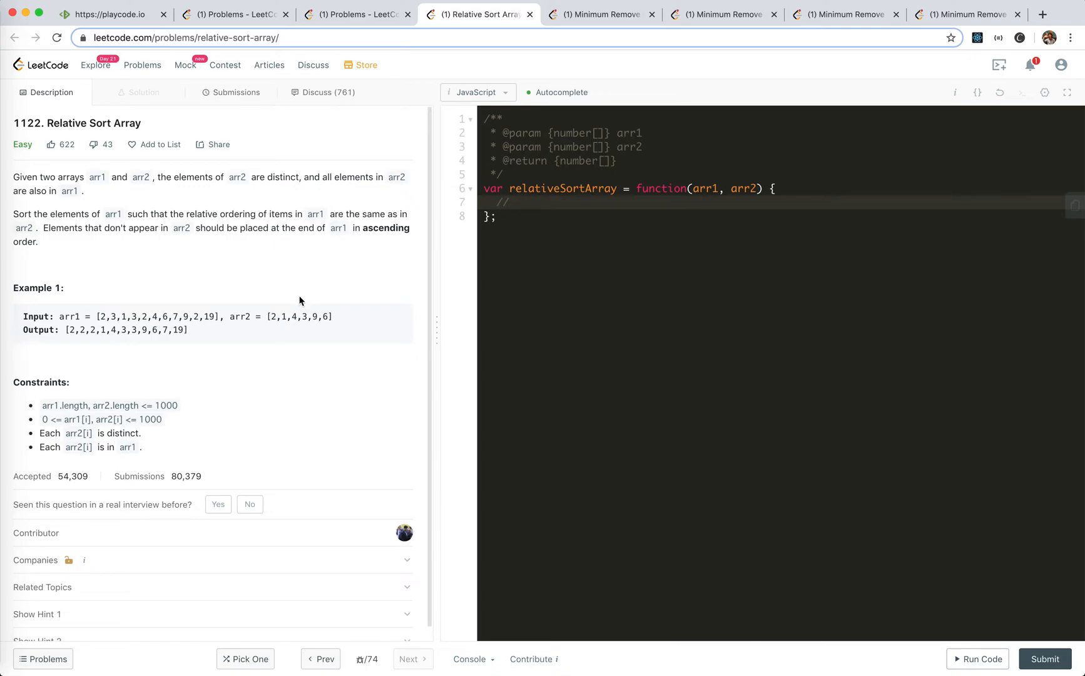
pyautogui.moveTo(123, 385)
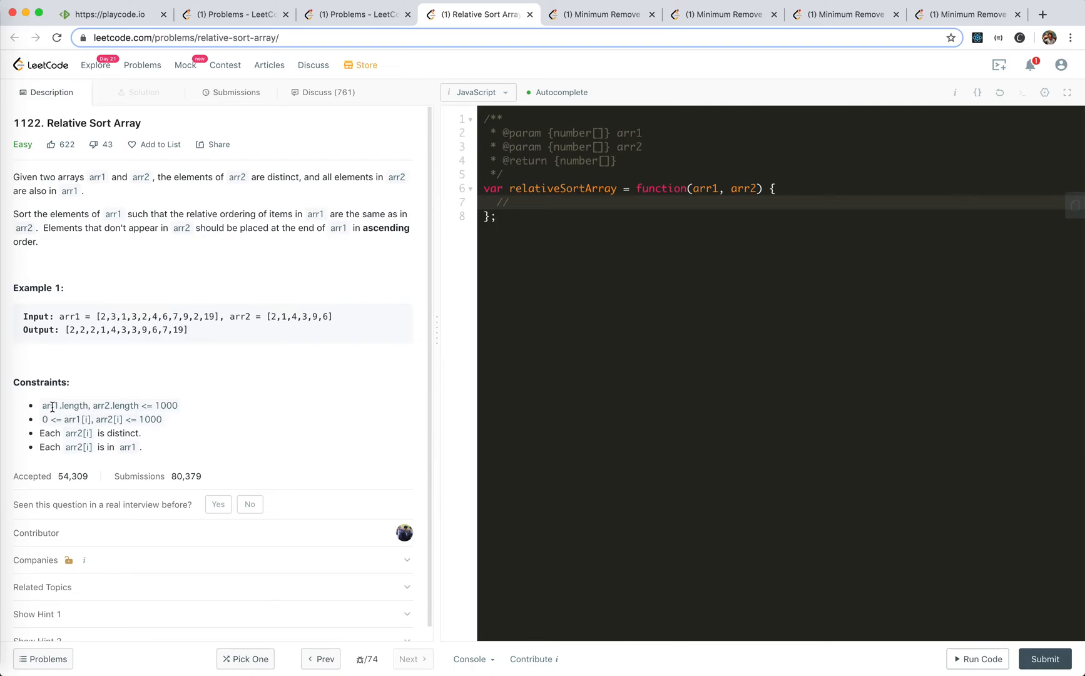
# Highlight the array length constraint and the arr1[i], arr2[i] value range constraint.
pyautogui.moveTo(50, 405); pyautogui.dragTo(177, 406)
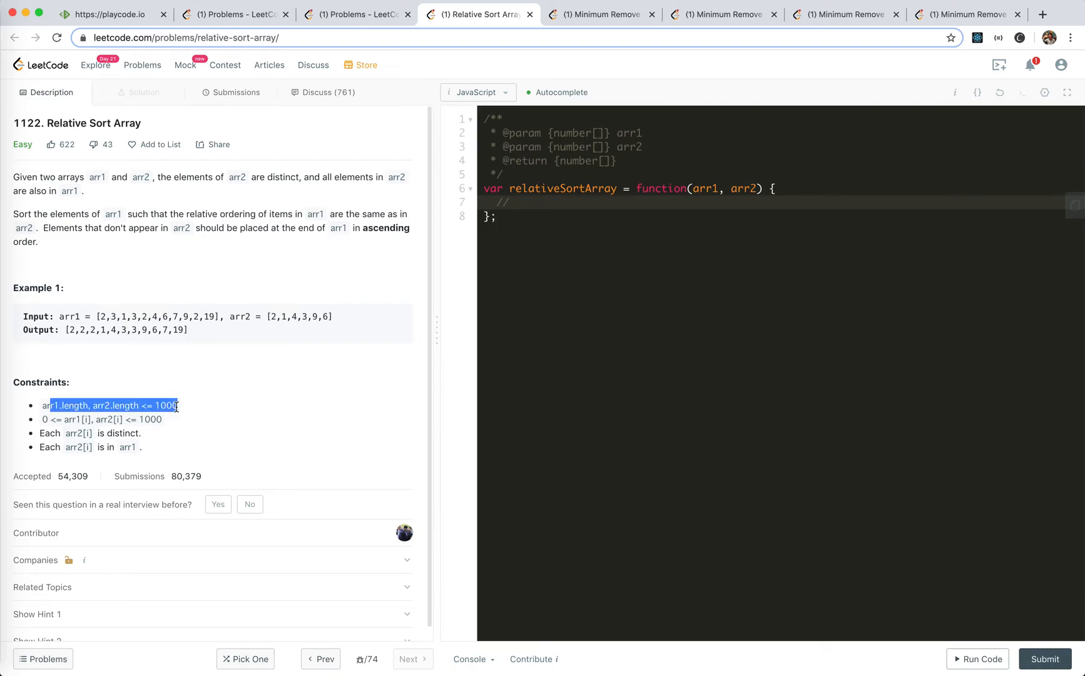
pyautogui.click(178, 434)
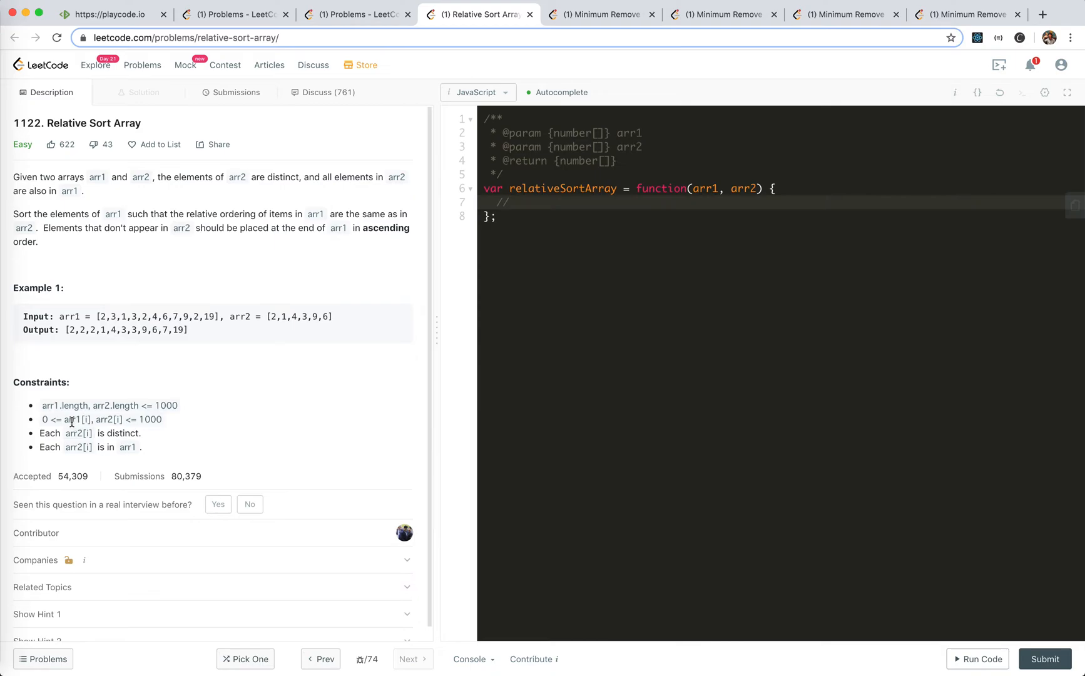
pyautogui.moveTo(72, 419); pyautogui.dragTo(112, 419)
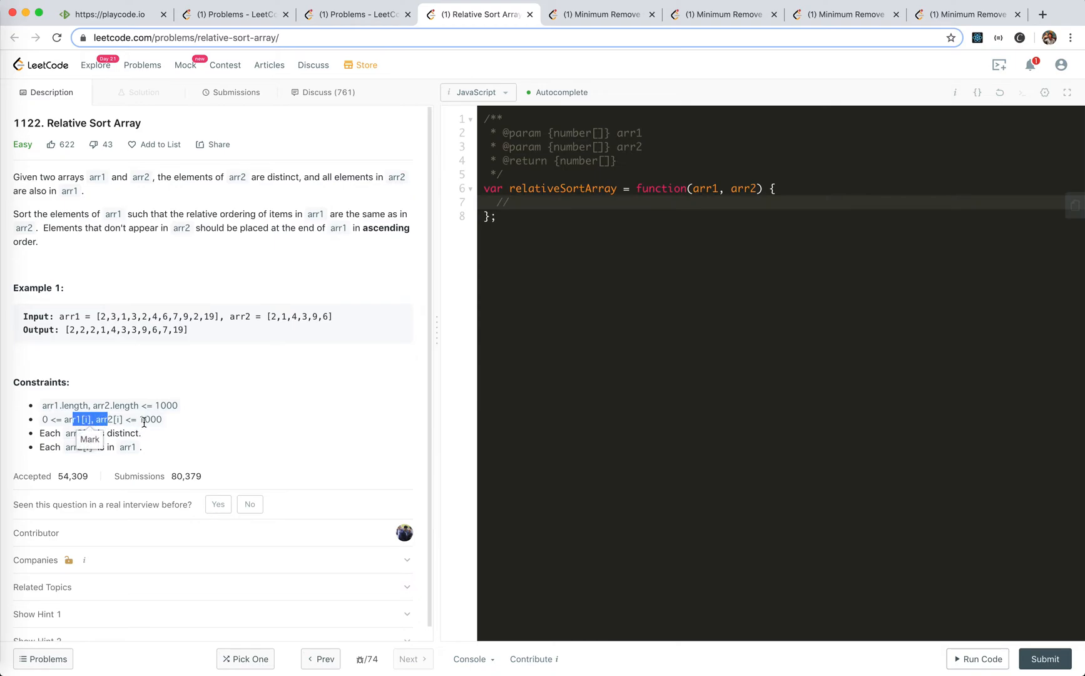
pyautogui.click(117, 420)
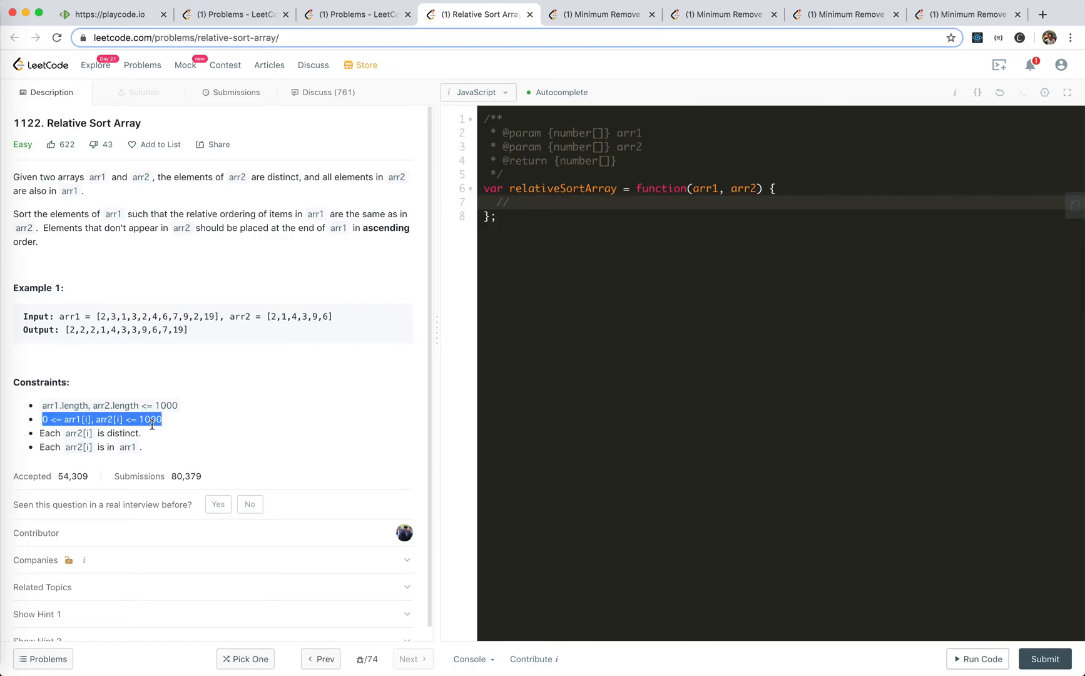
pyautogui.click(166, 419)
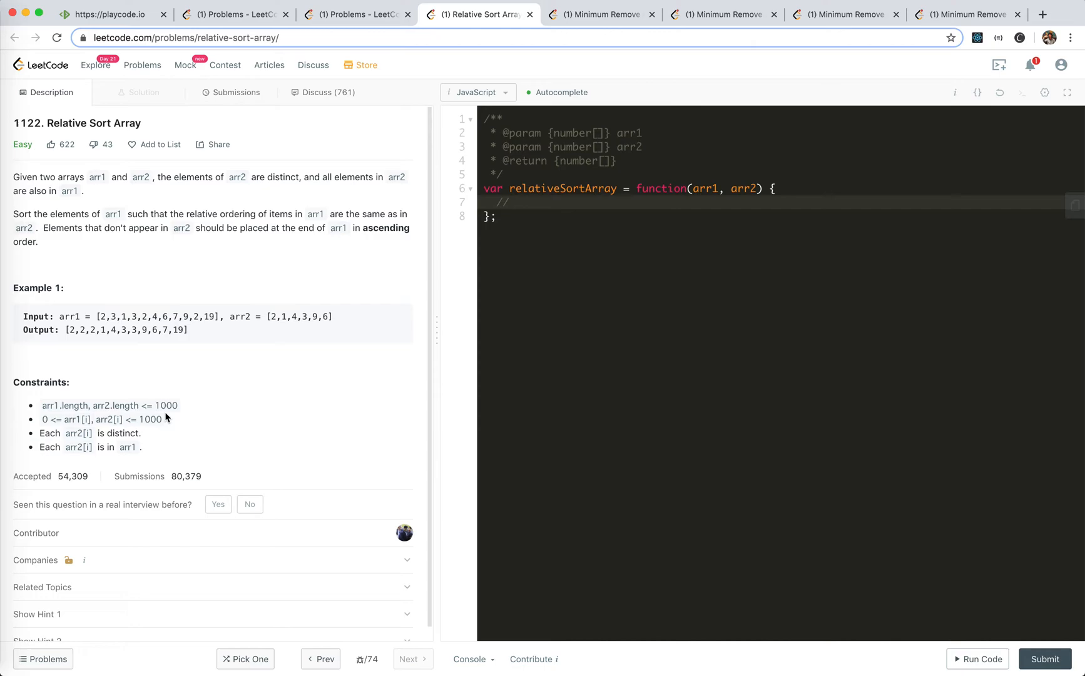
pyautogui.moveTo(256, 316)
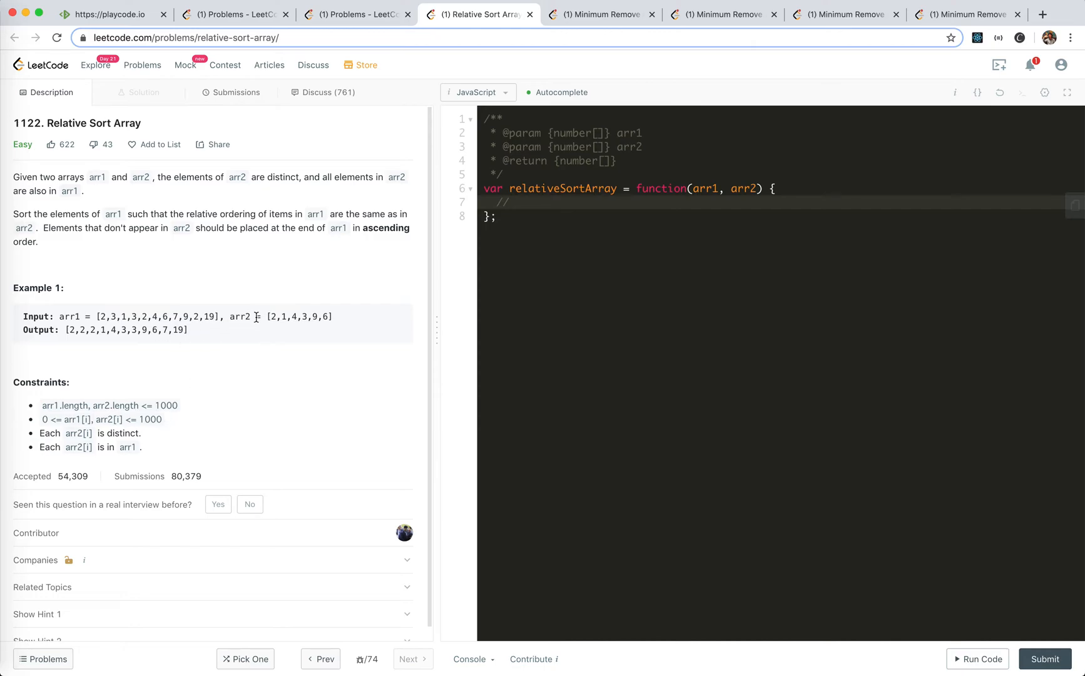
# Highlight the example input arrays, including the first value 2 in arr2.
pyautogui.doubleClick(274, 316)
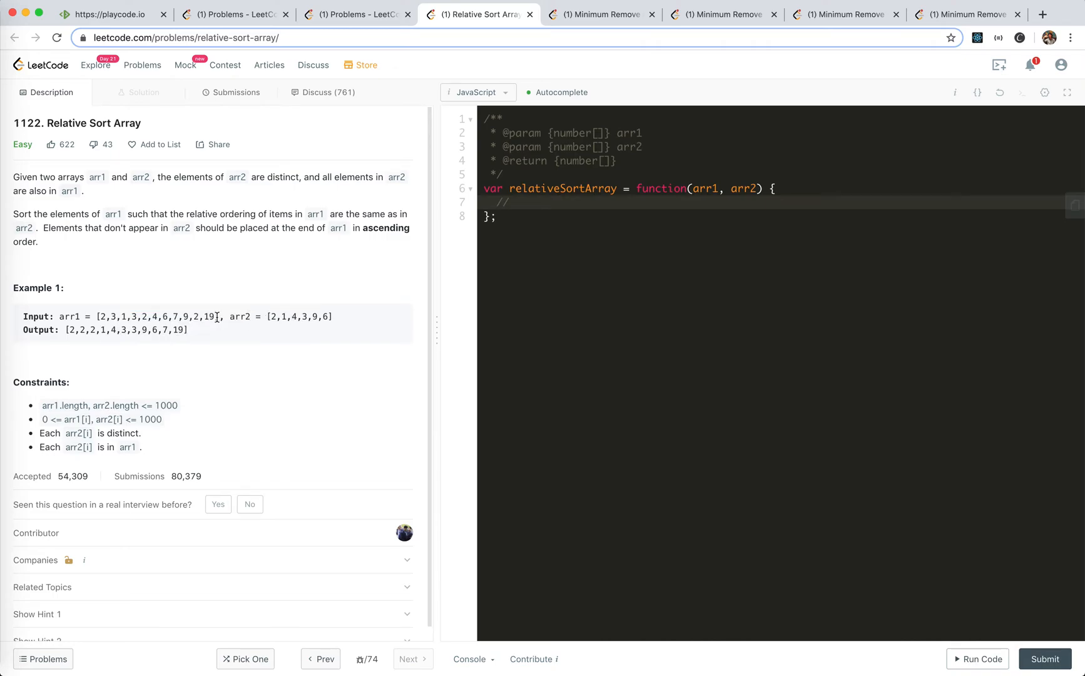
pyautogui.moveTo(252, 321)
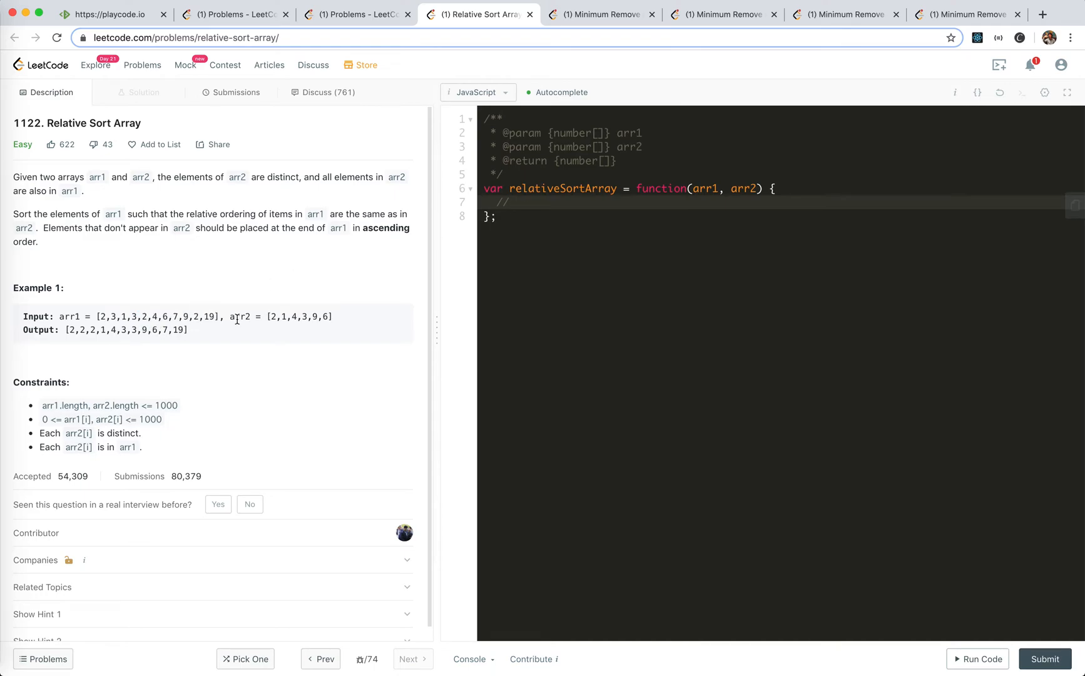
pyautogui.moveTo(229, 341)
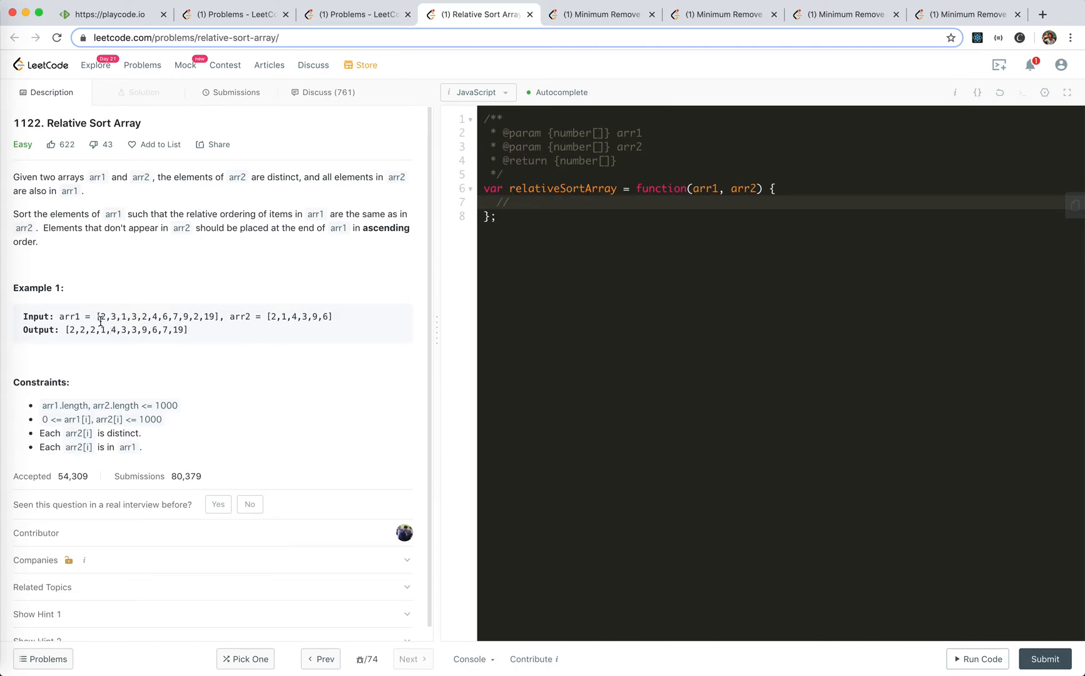
pyautogui.moveTo(100, 317); pyautogui.dragTo(218, 317)
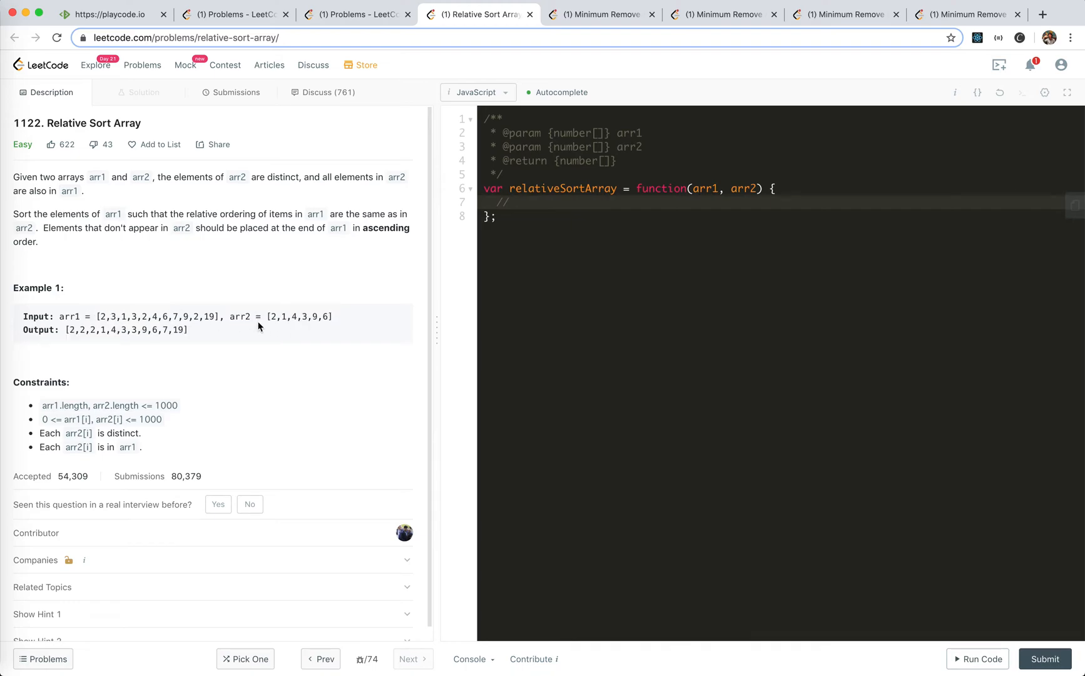
pyautogui.doubleClick(273, 317)
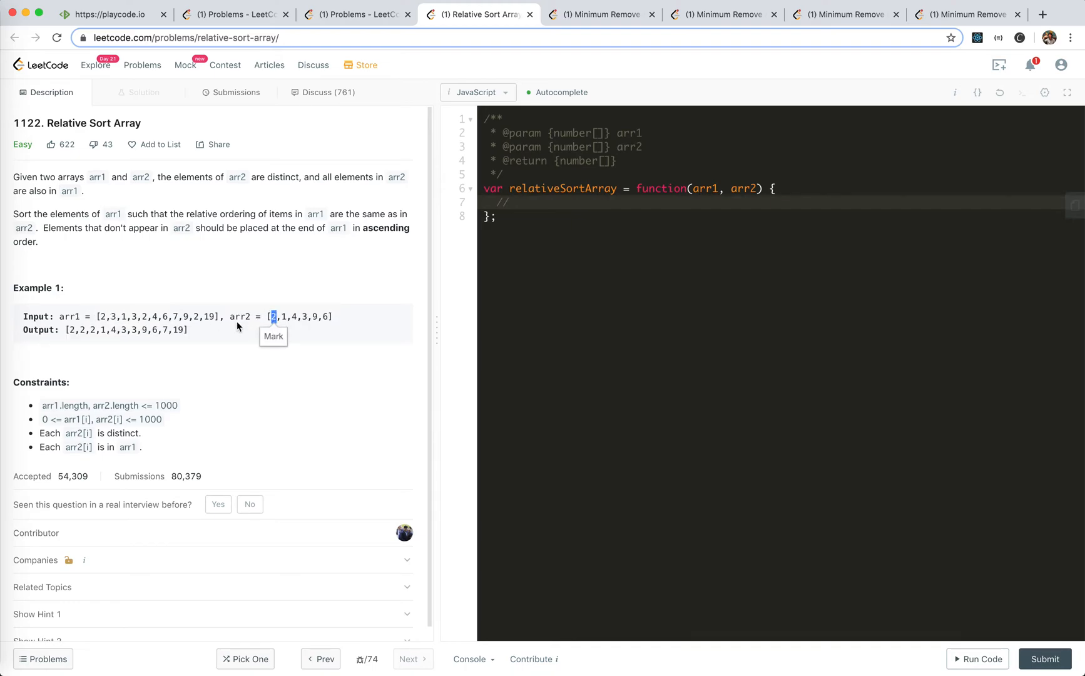
pyautogui.moveTo(244, 333)
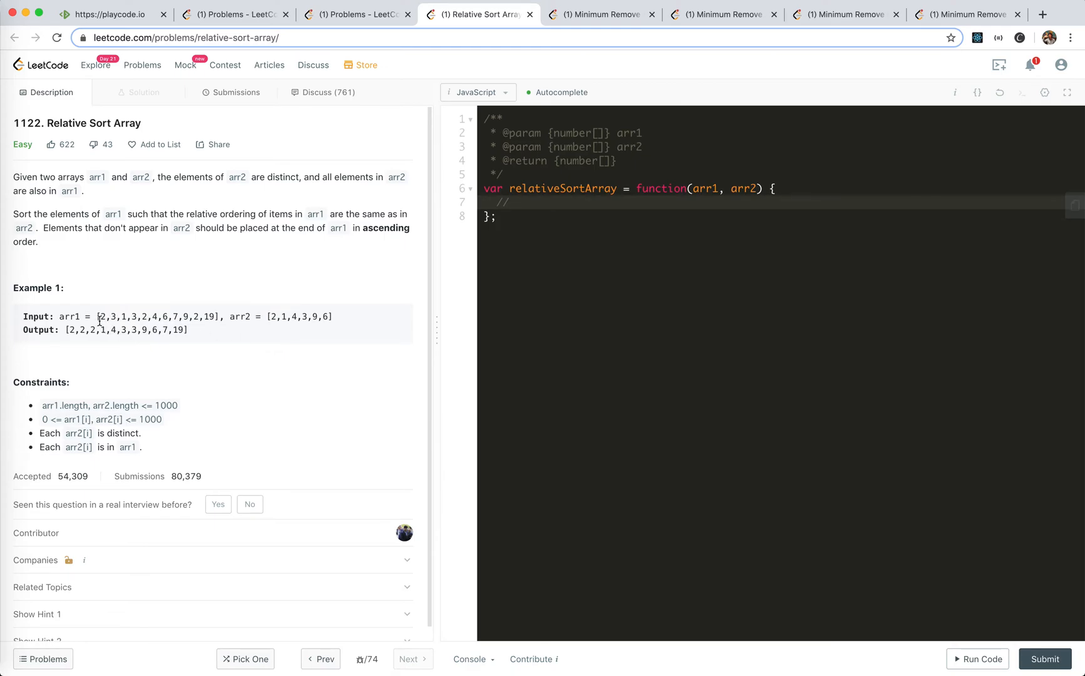
# Write numbered plan comments: count numbers in arr1, collect numbers based on arr2, append the rest.
pyautogui.write('1. count')
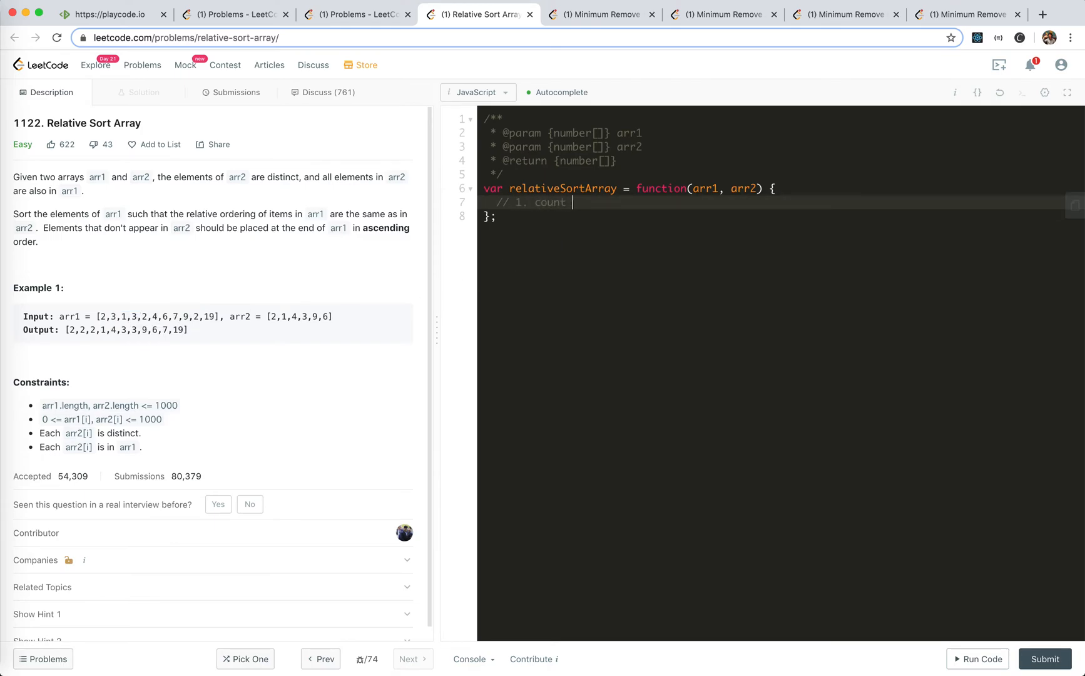
pyautogui.write('number')
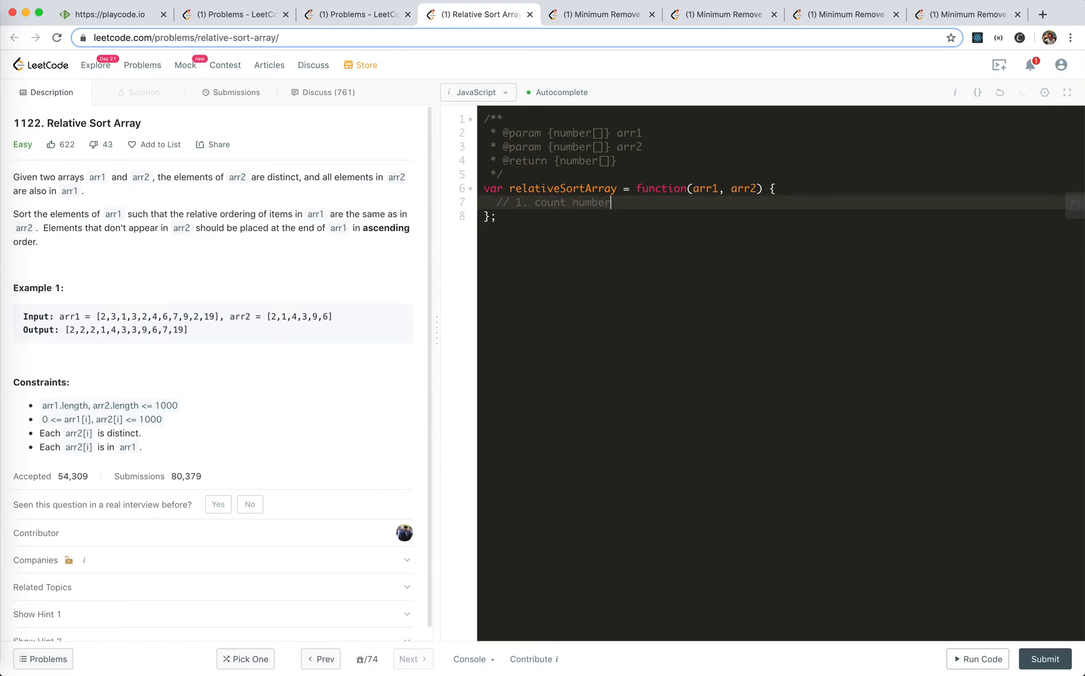
pyautogui.write('s in arr1')
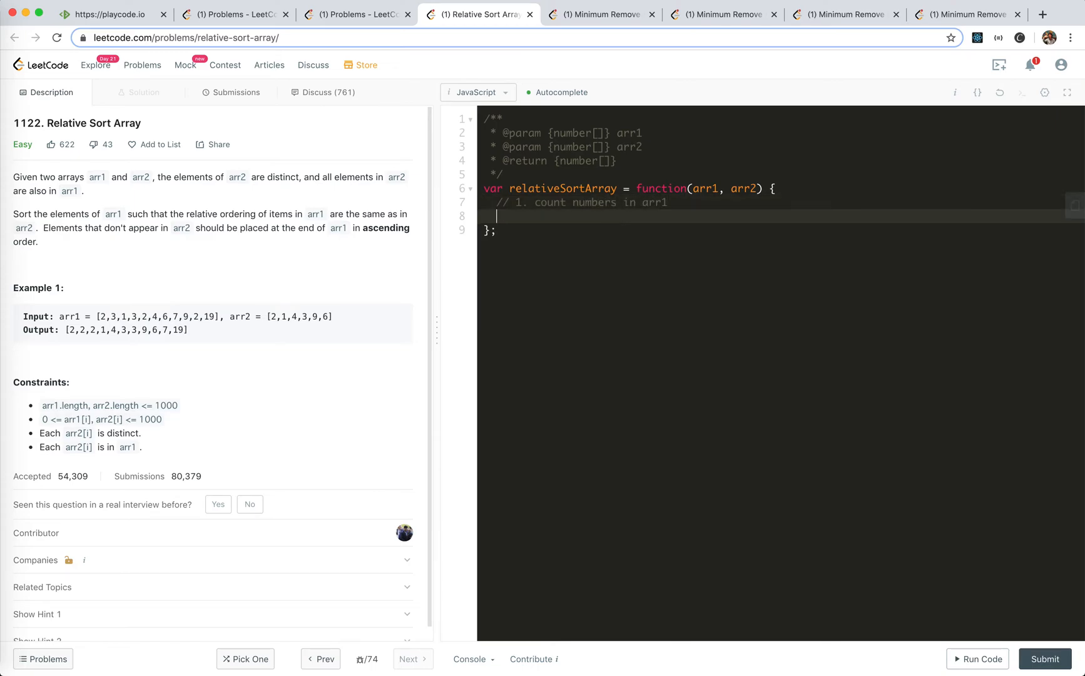
pyautogui.write('// 2 . c')
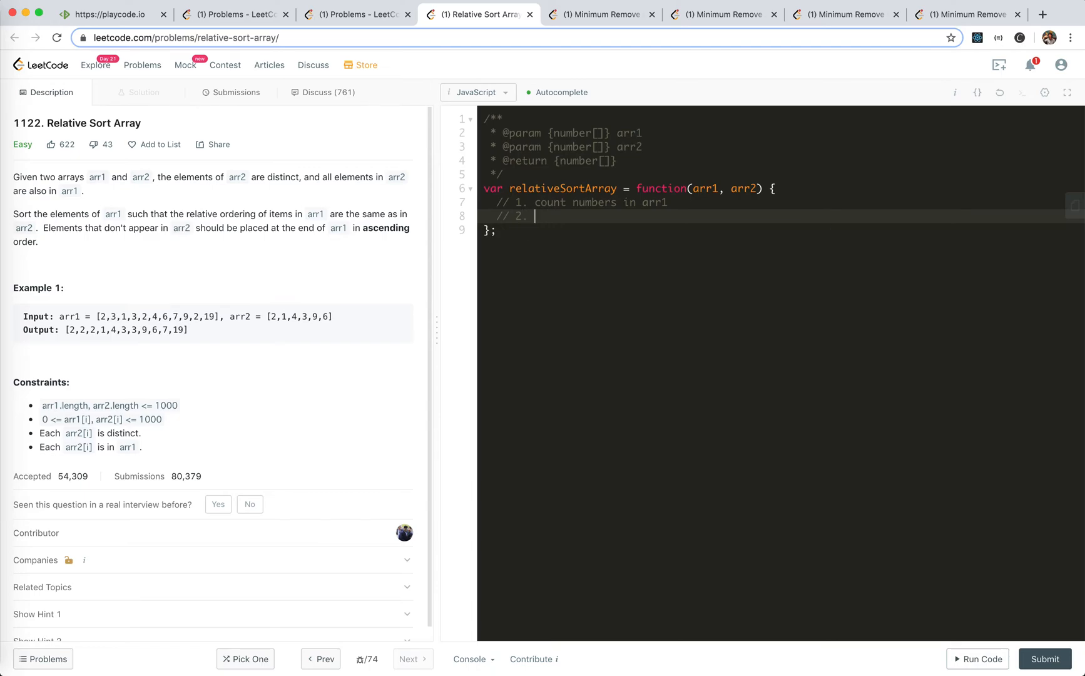
pyautogui.write('collect nume')
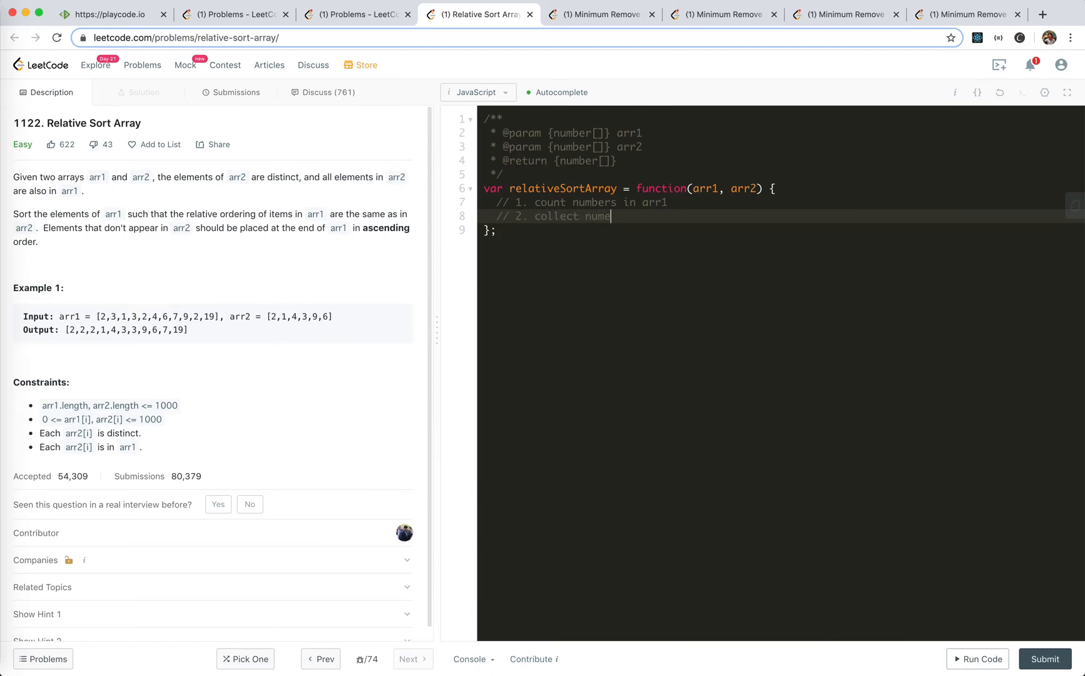
pyautogui.write('rs in arr1 based on arr2')
pyautogui.write('// 3. append the rest numbers')
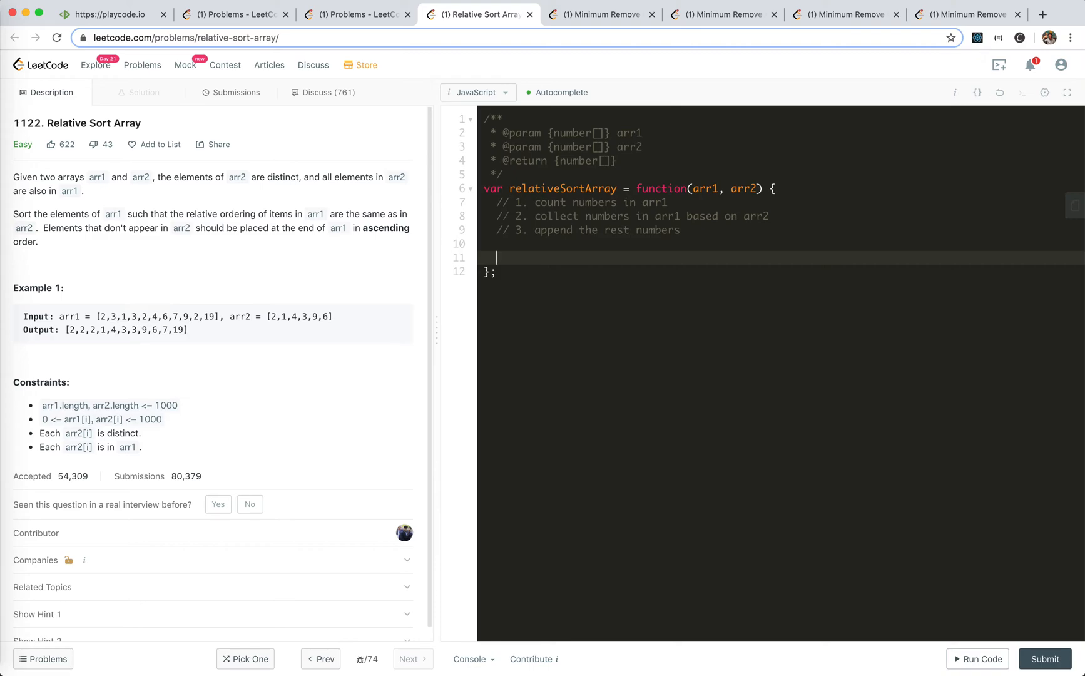
# Build a count Map by looping over arr1, incrementing each num's count or setting it to 1.
pyautogui.write('const count')
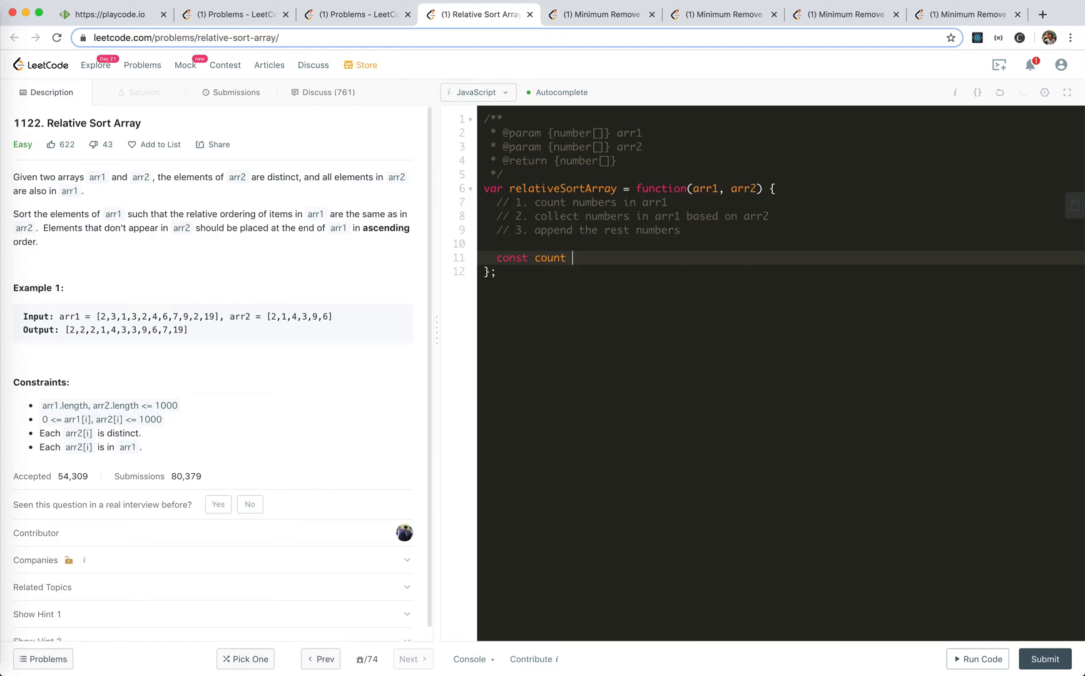
pyautogui.write('= new Map()')
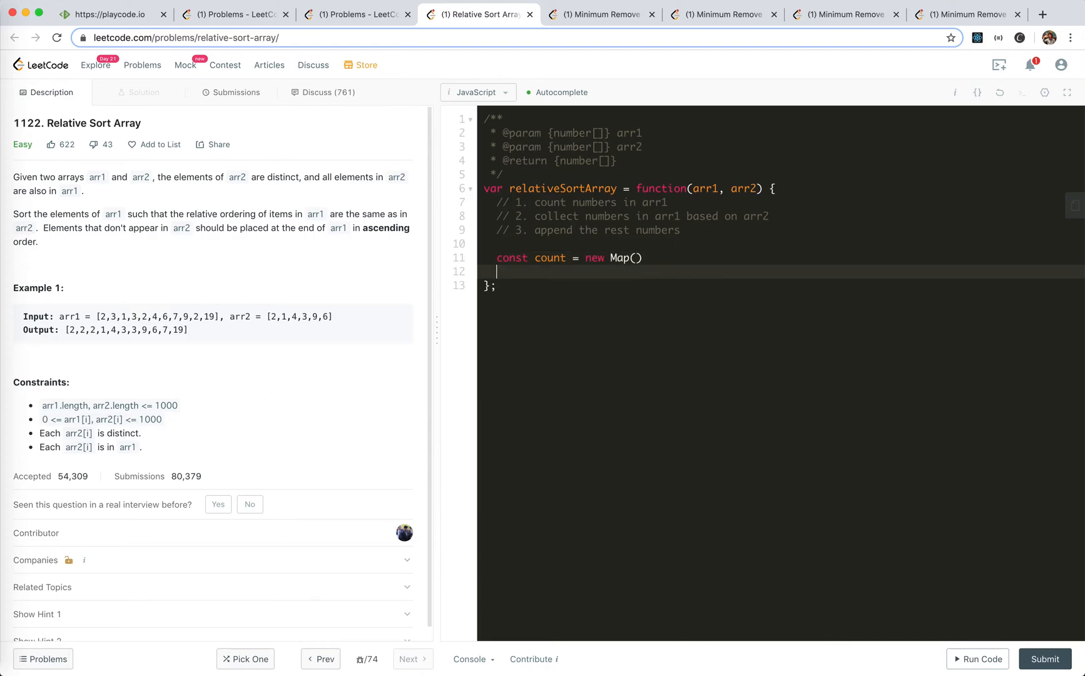
pyautogui.write('for (let')
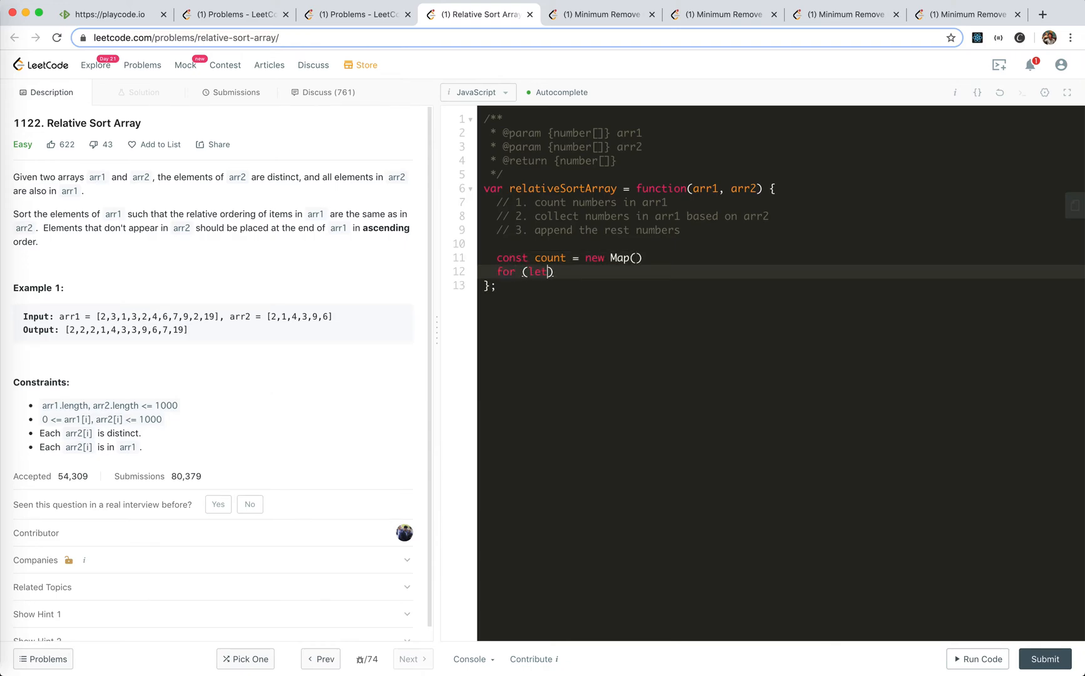
pyautogui.write('num of')
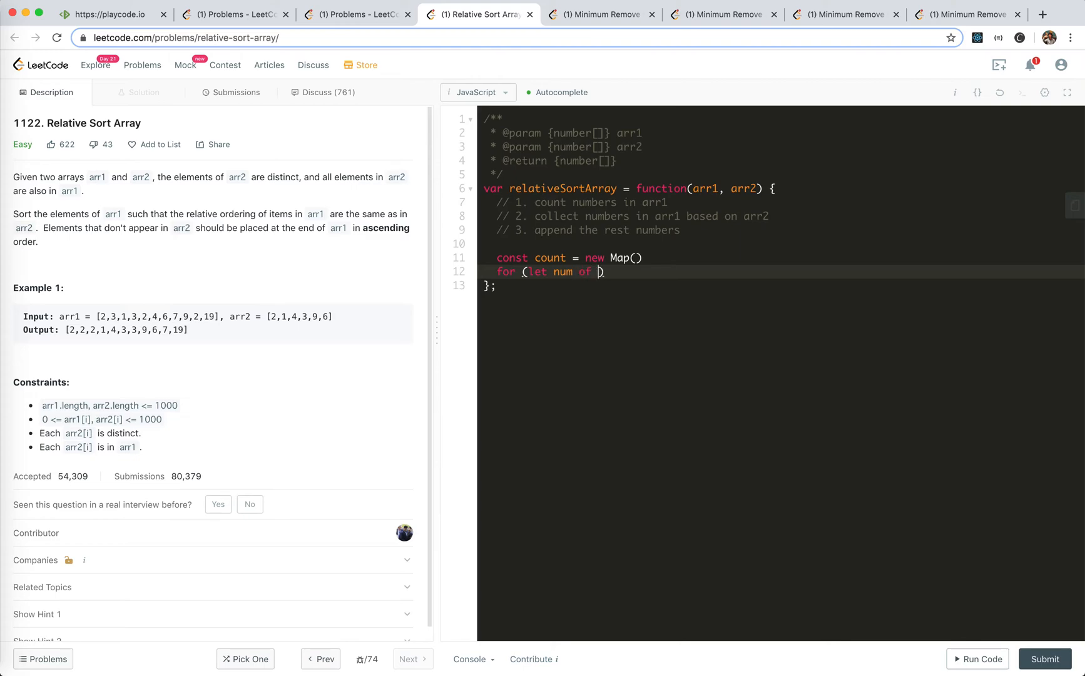
pyautogui.write('arr1) {')
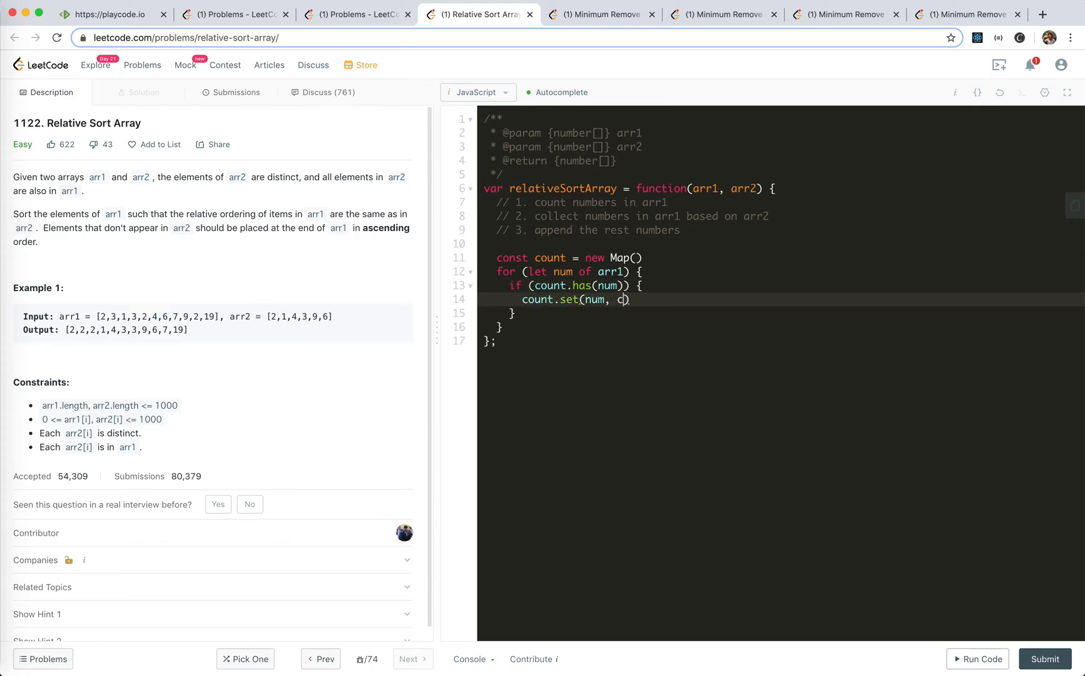
pyautogui.write('count.get(num)')
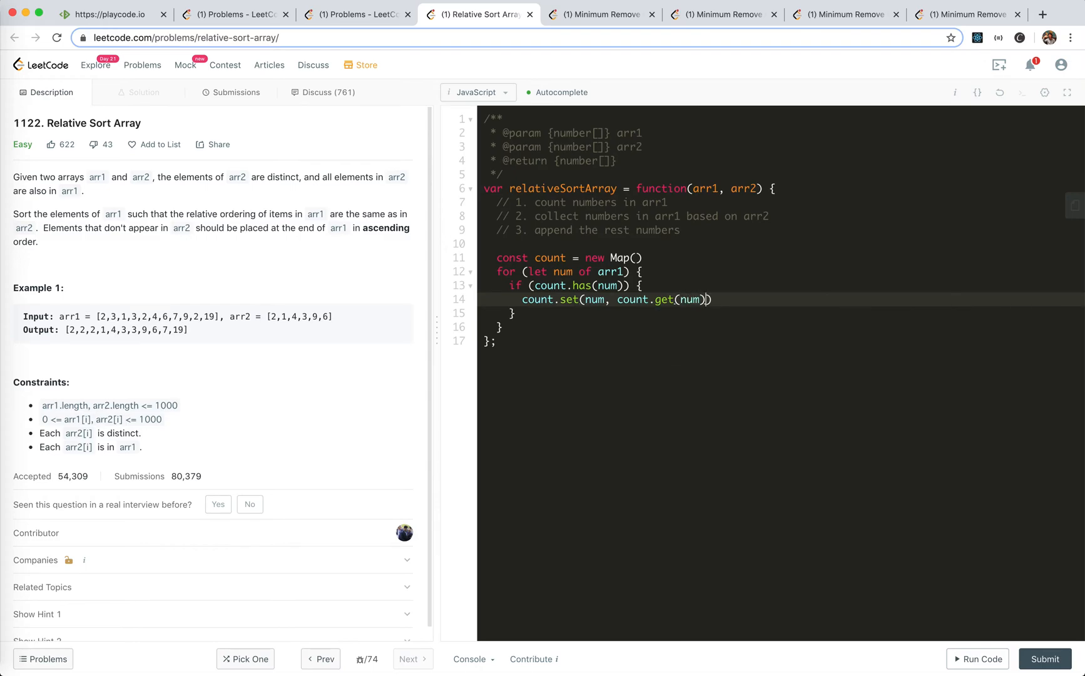
pyautogui.write('+ 1')
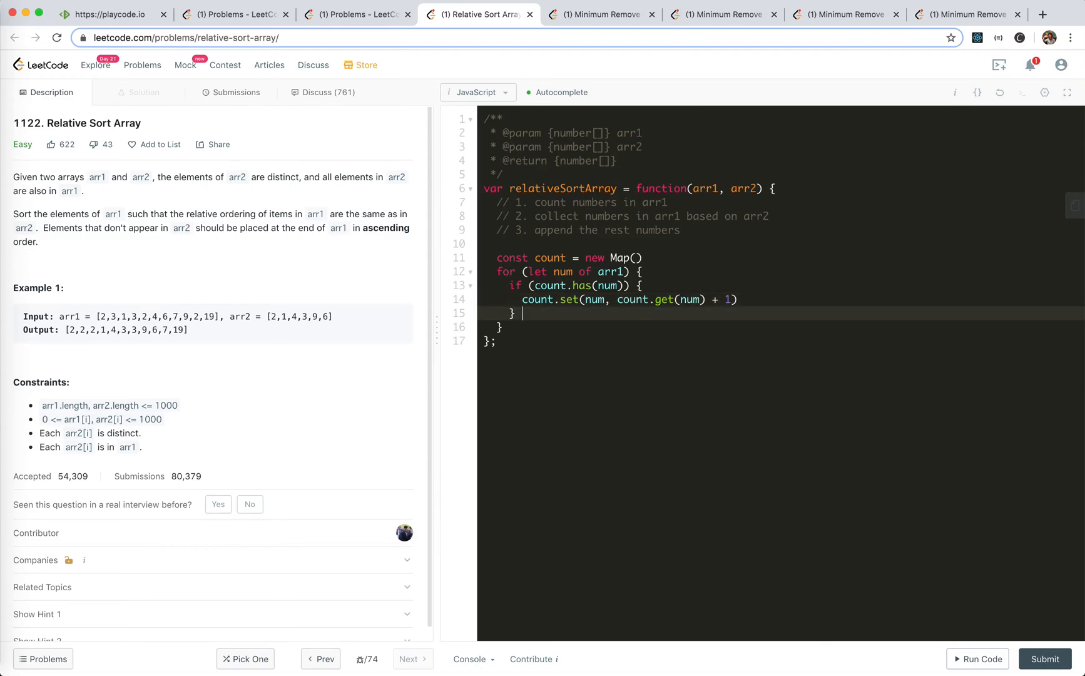
pyautogui.write('else {')
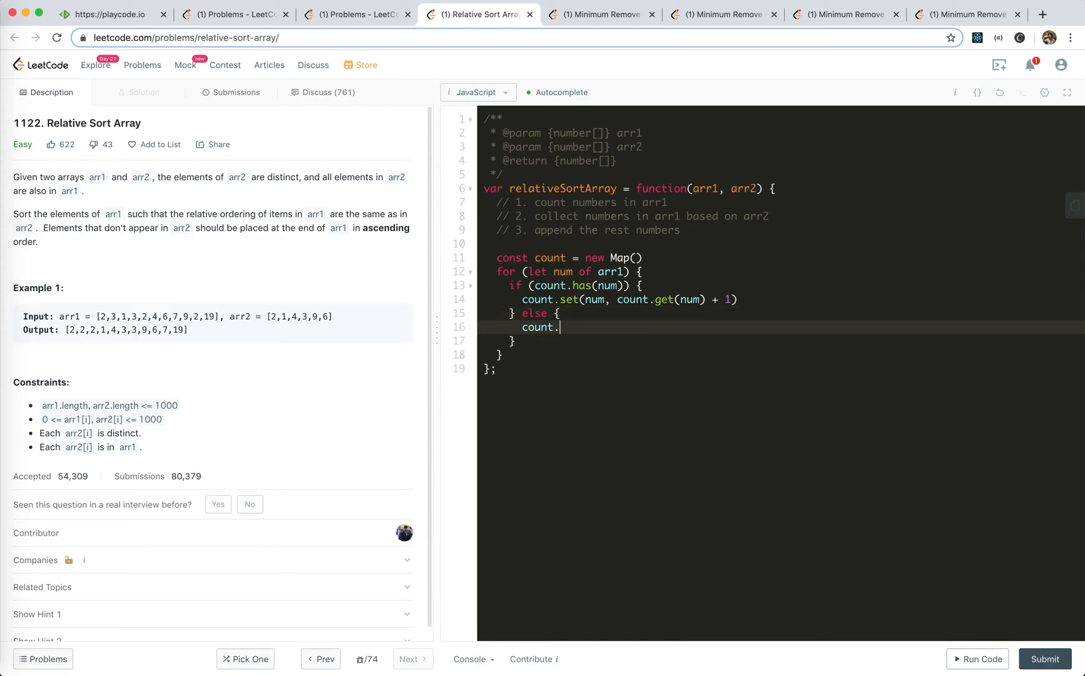
pyautogui.write('set(num, 1)')
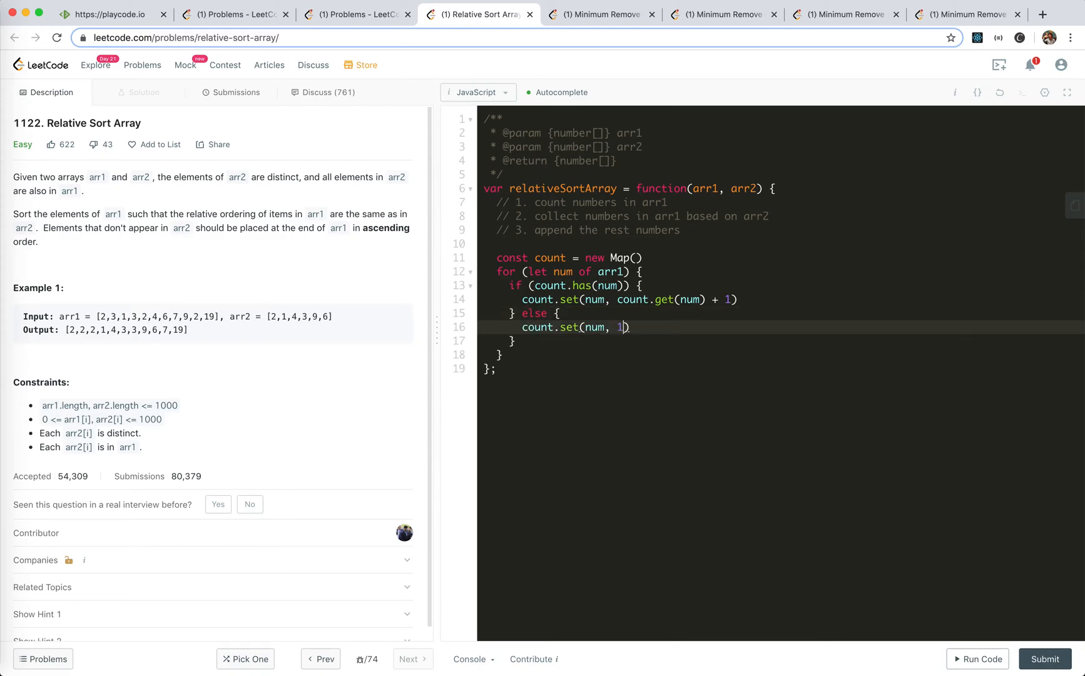
pyautogui.press('Enter')
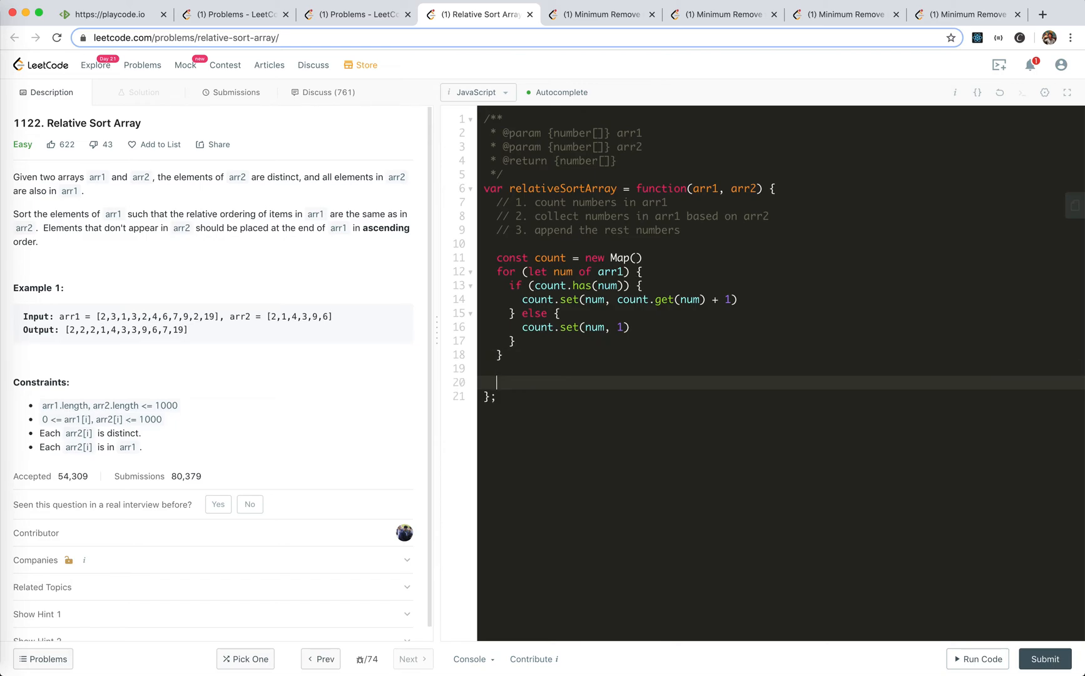
# Declare an empty result array and loop over arr2, checking count.has(num).
pyautogui.write('c')
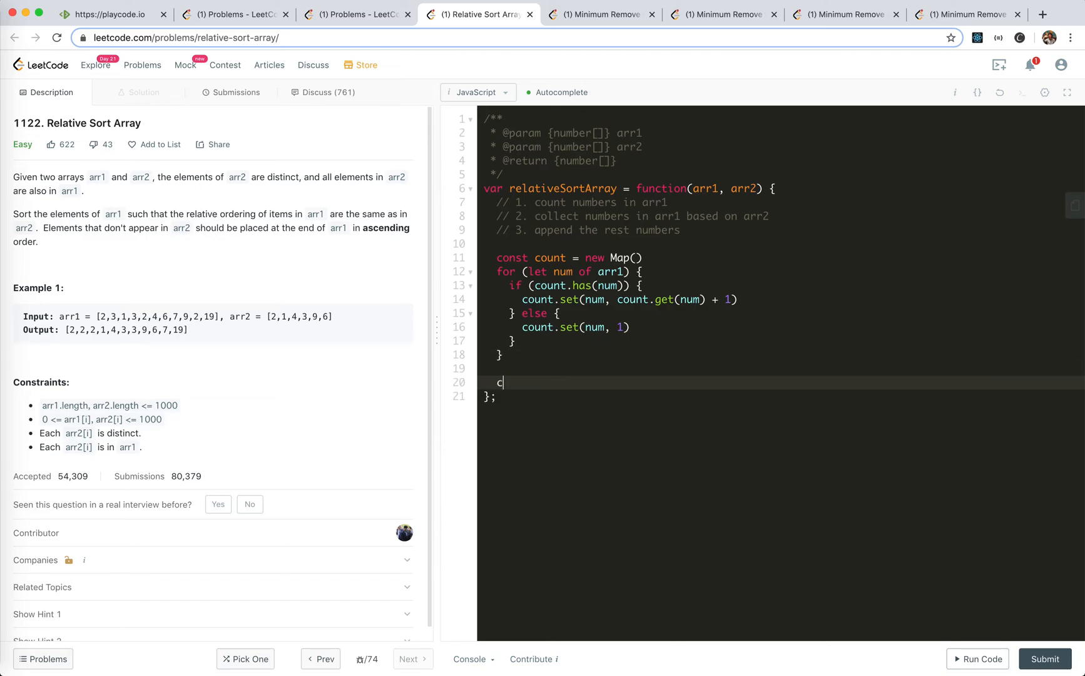
pyautogui.write('onst result = []')
pyautogui.write('for (let ')
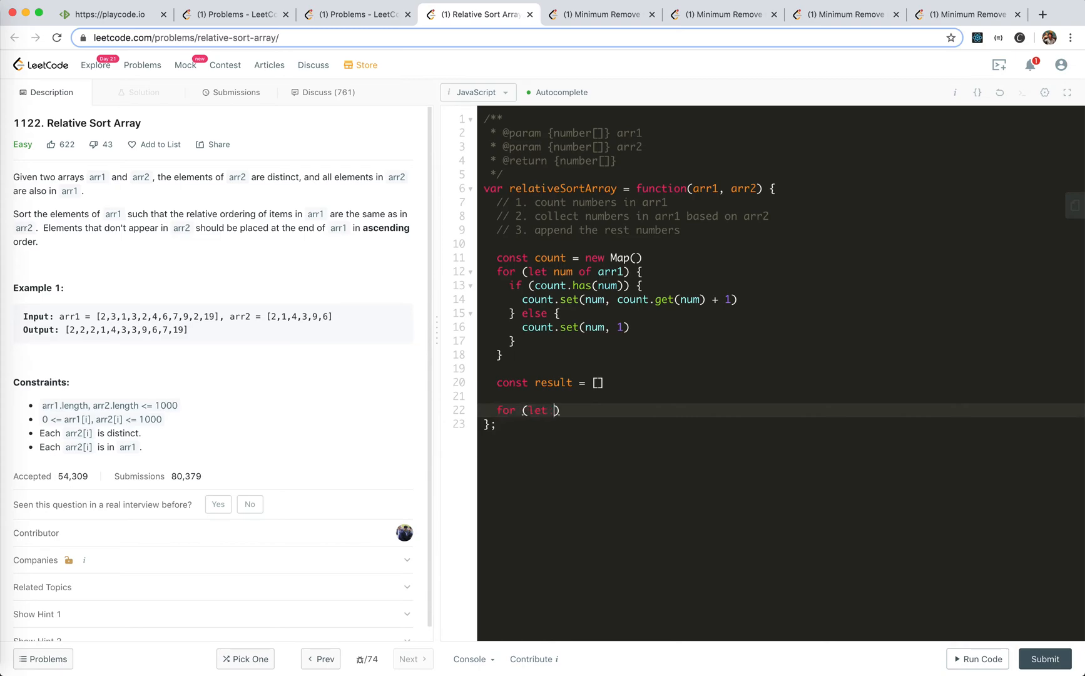
pyautogui.write('n')
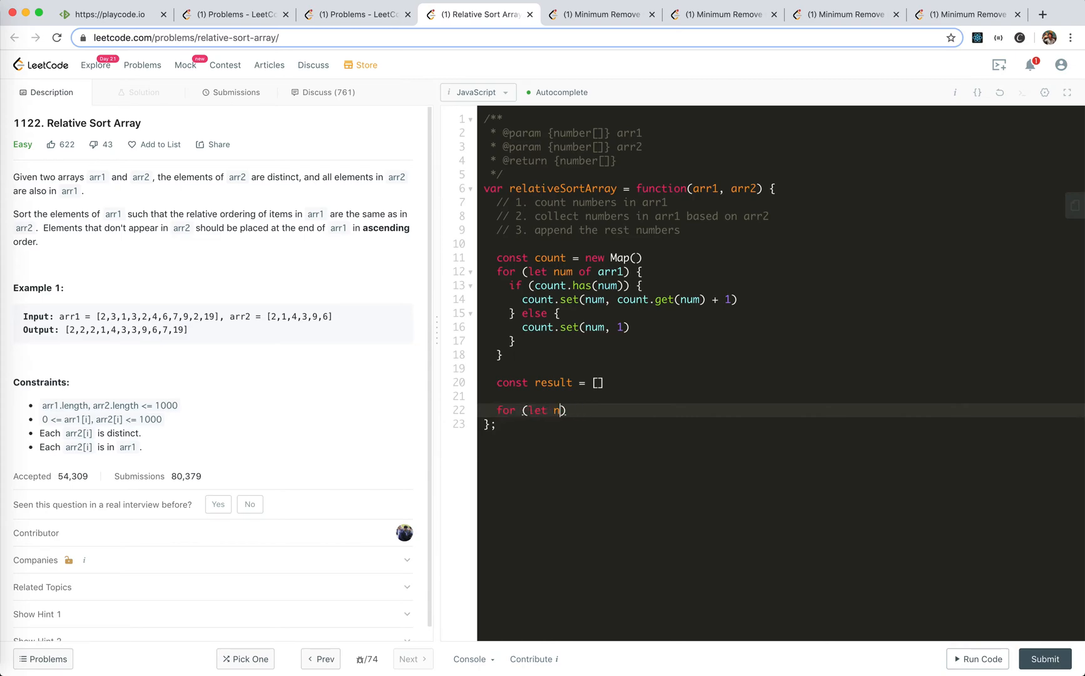
pyautogui.write('um of arr2)')
pyautogui.write('if (count.')
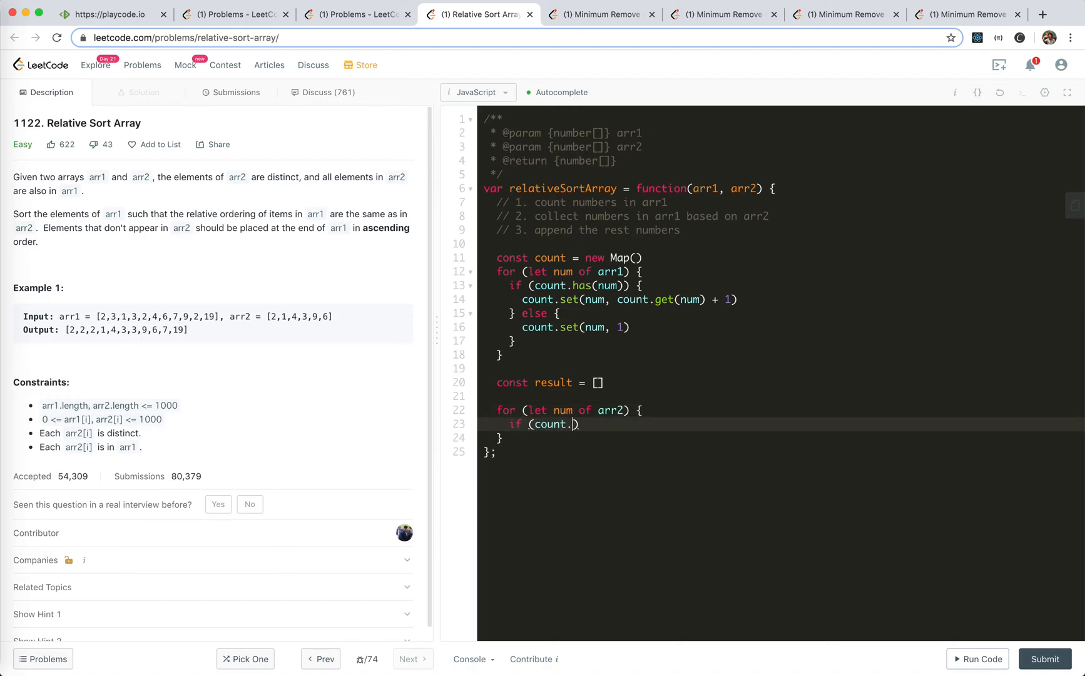
pyautogui.write('has(num)) {')
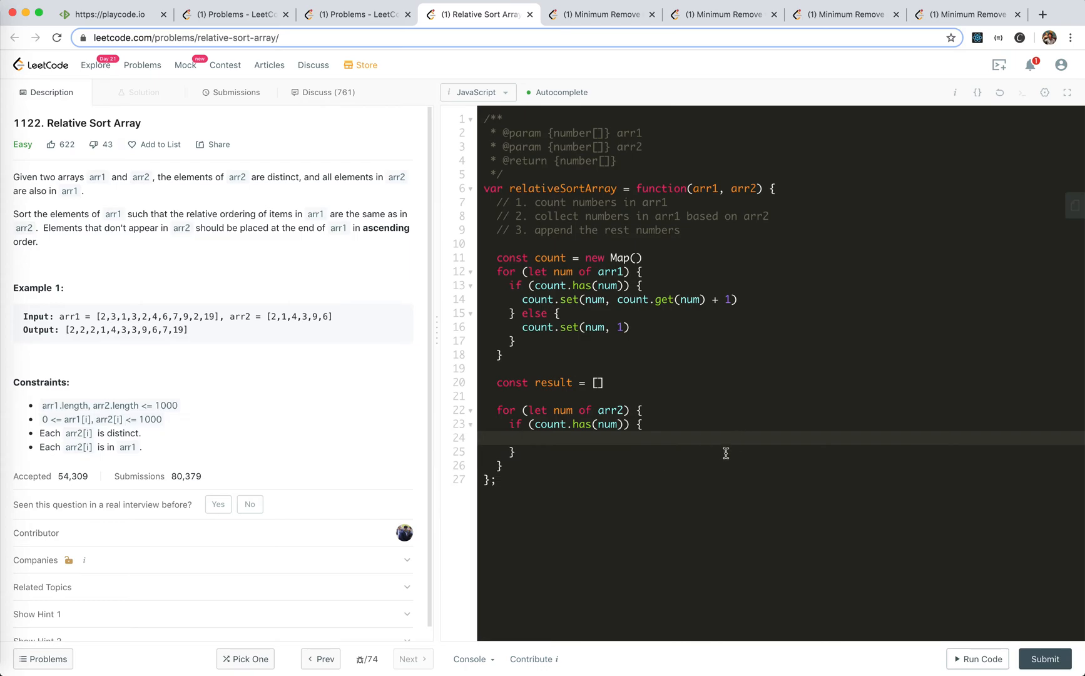
pyautogui.moveTo(612, 403)
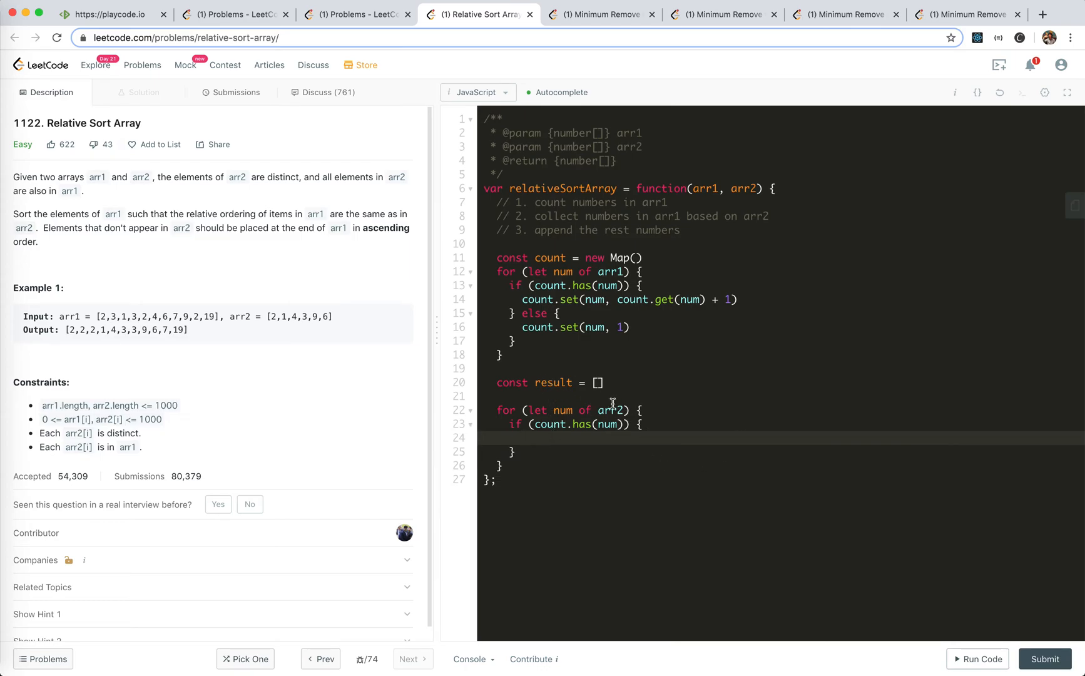
# Store the amount and add a while (amount > 0) loop pushing num and decrementing amount.
pyautogui.write('const')
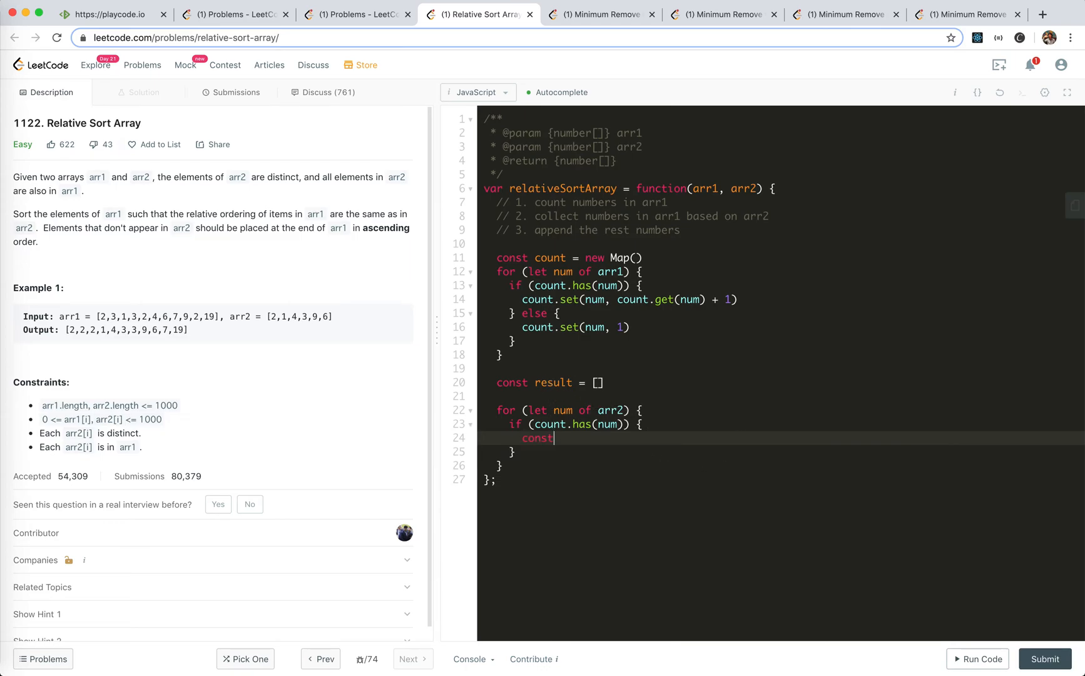
pyautogui.write('le')
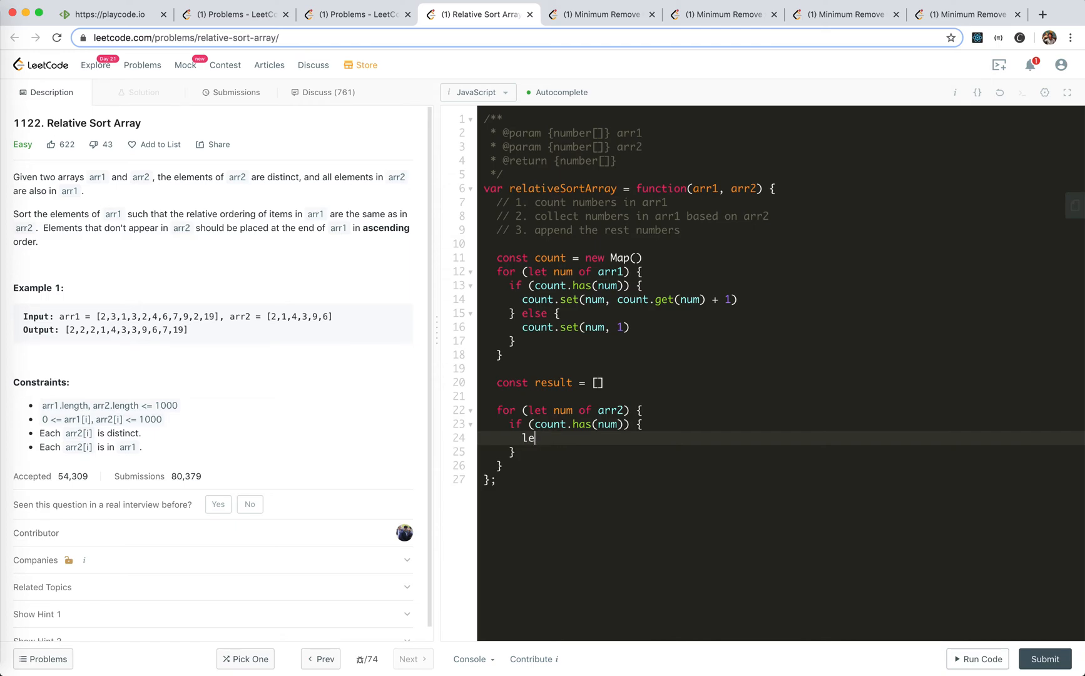
pyautogui.write('t amount = count.get(nu')
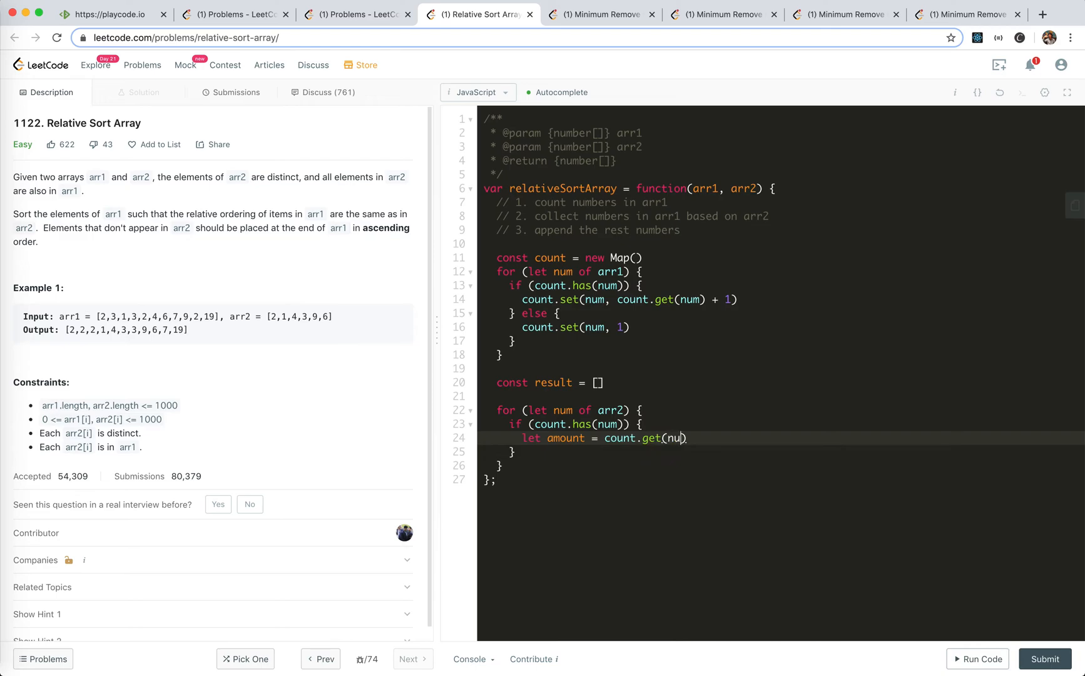
pyautogui.write('while')
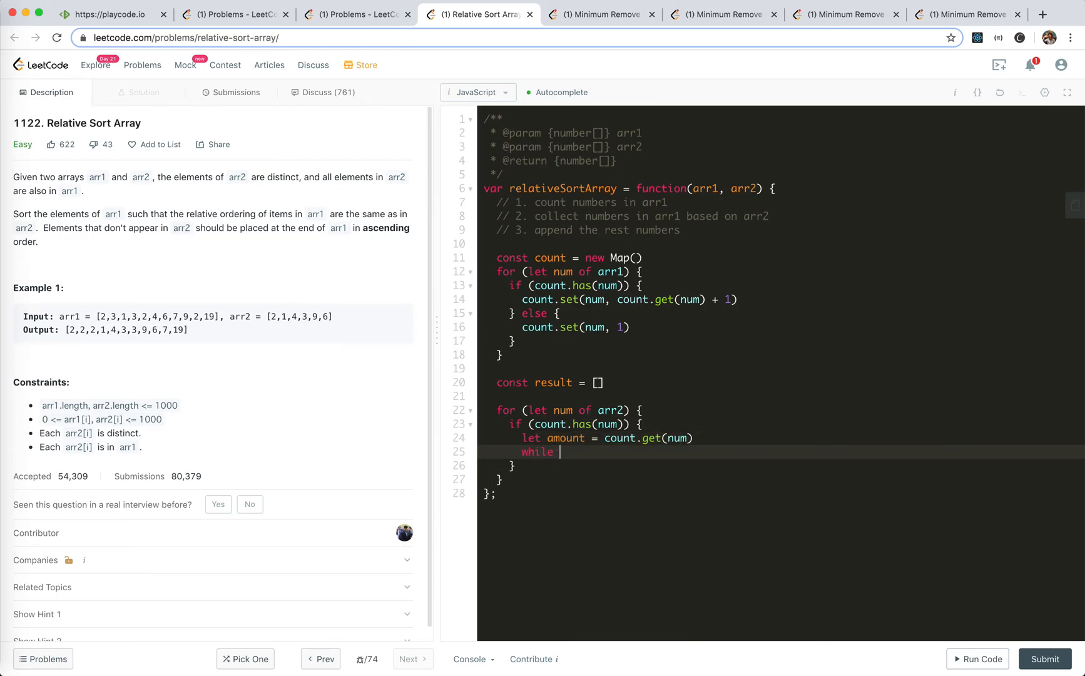
pyautogui.write('(amount )')
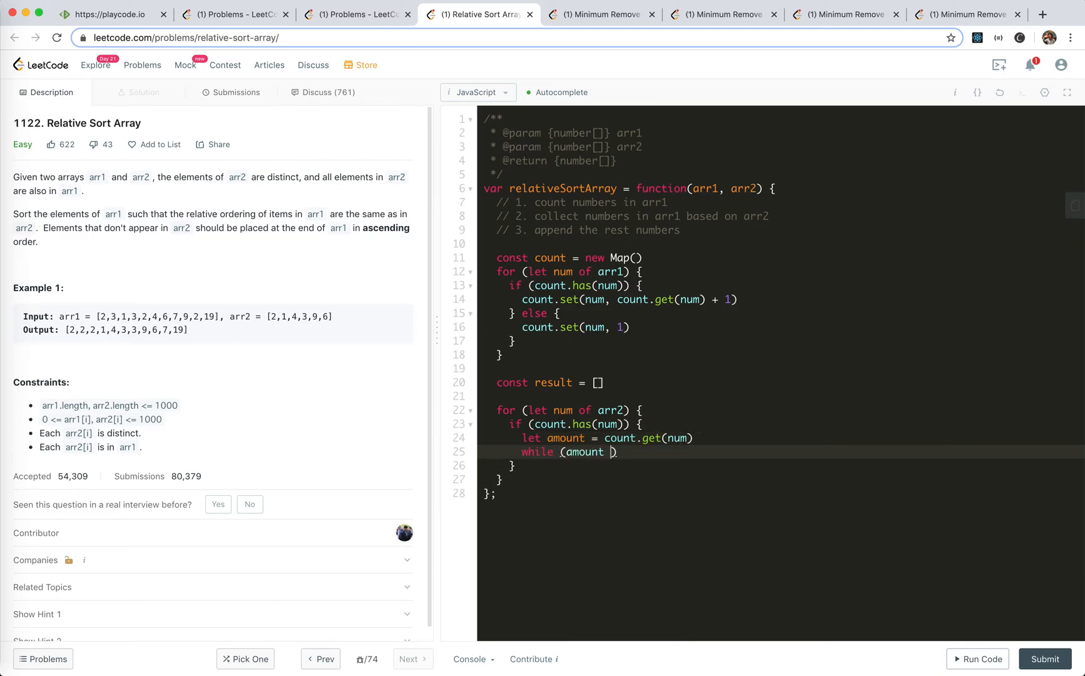
pyautogui.write('> 0)')
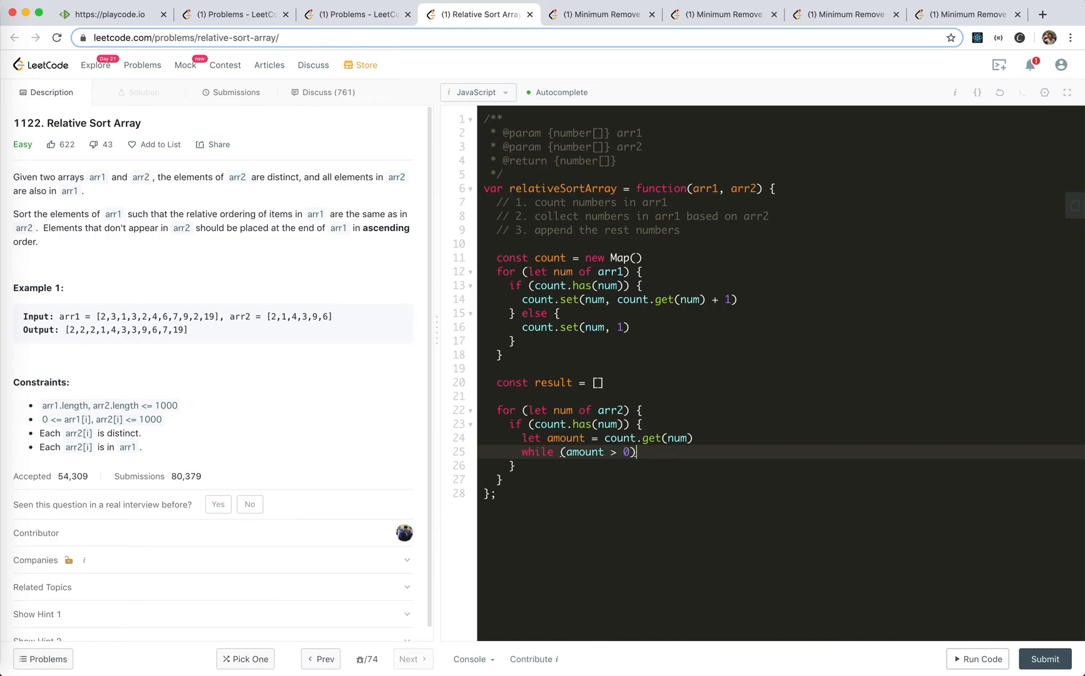
pyautogui.write('{')
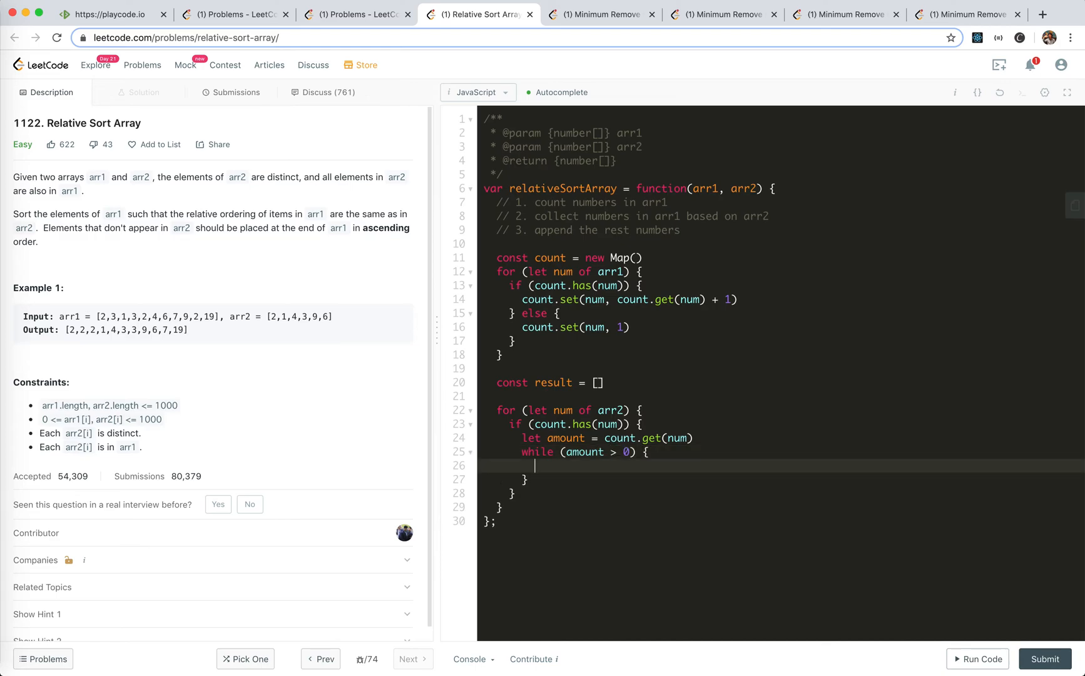
pyautogui.write('result.push()')
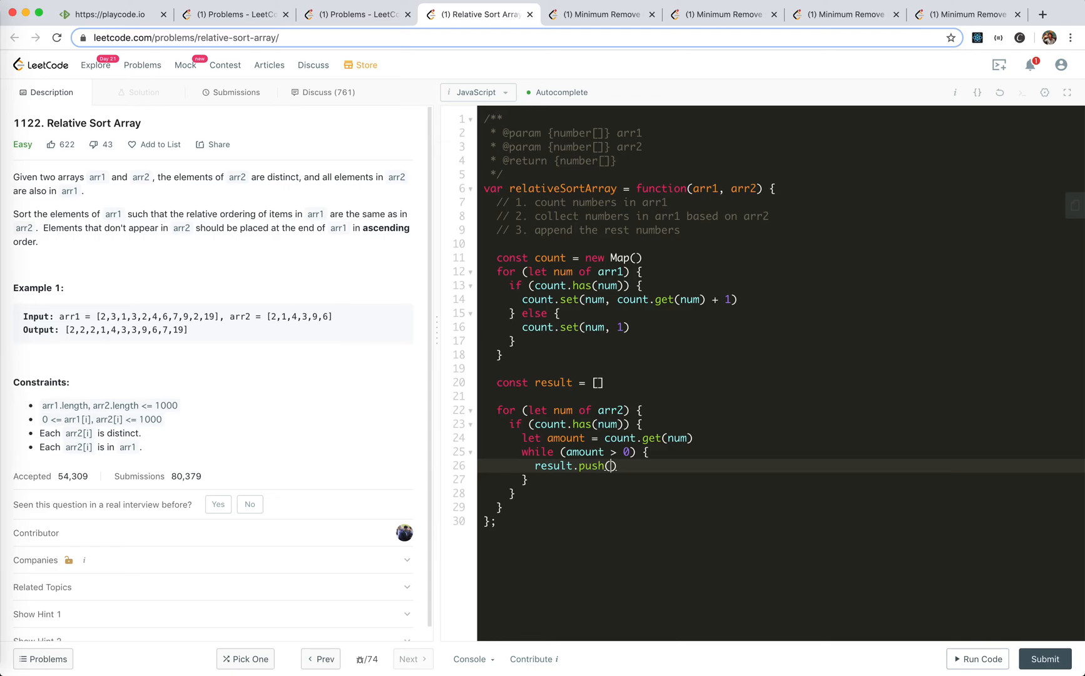
pyautogui.write('num')
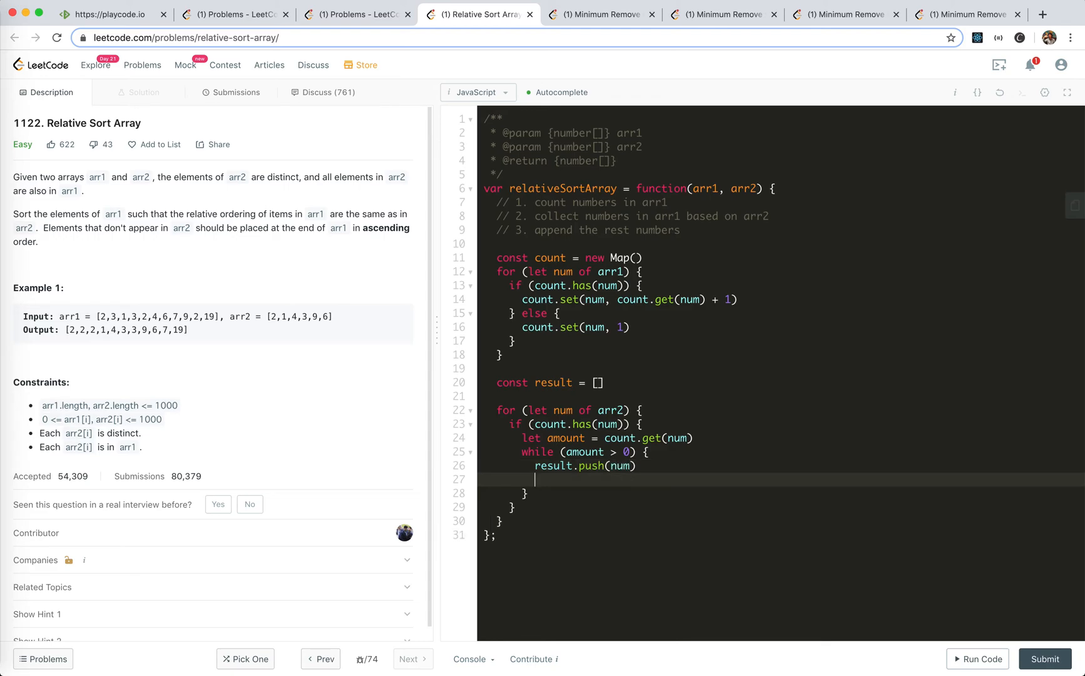
pyautogui.write('amount -= 1')
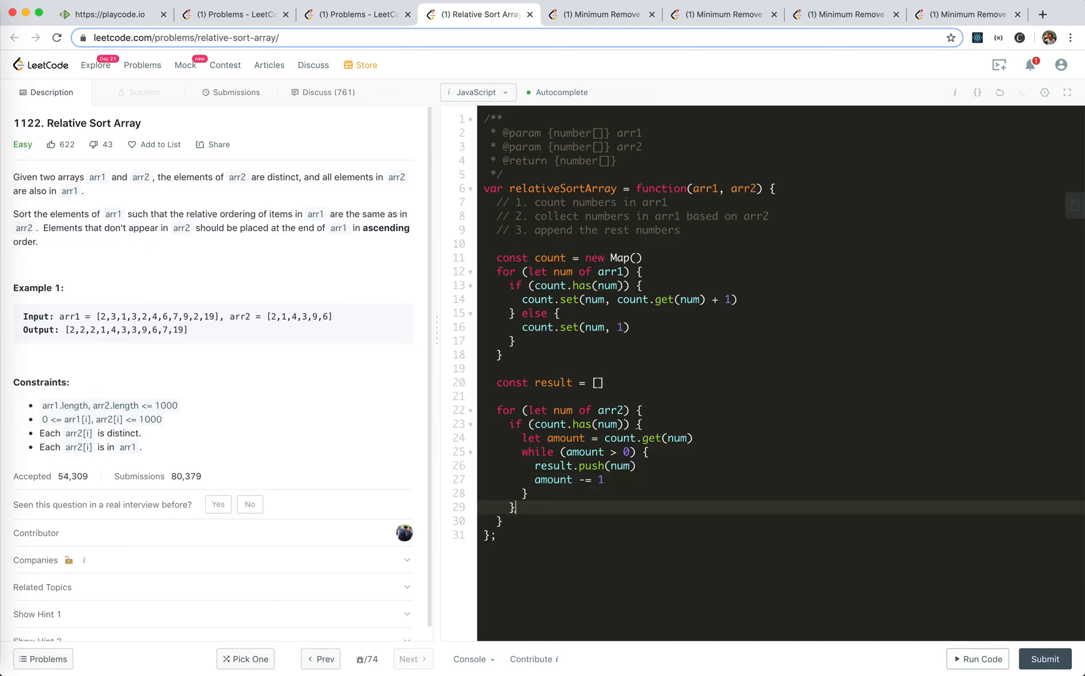
pyautogui.press('enter')
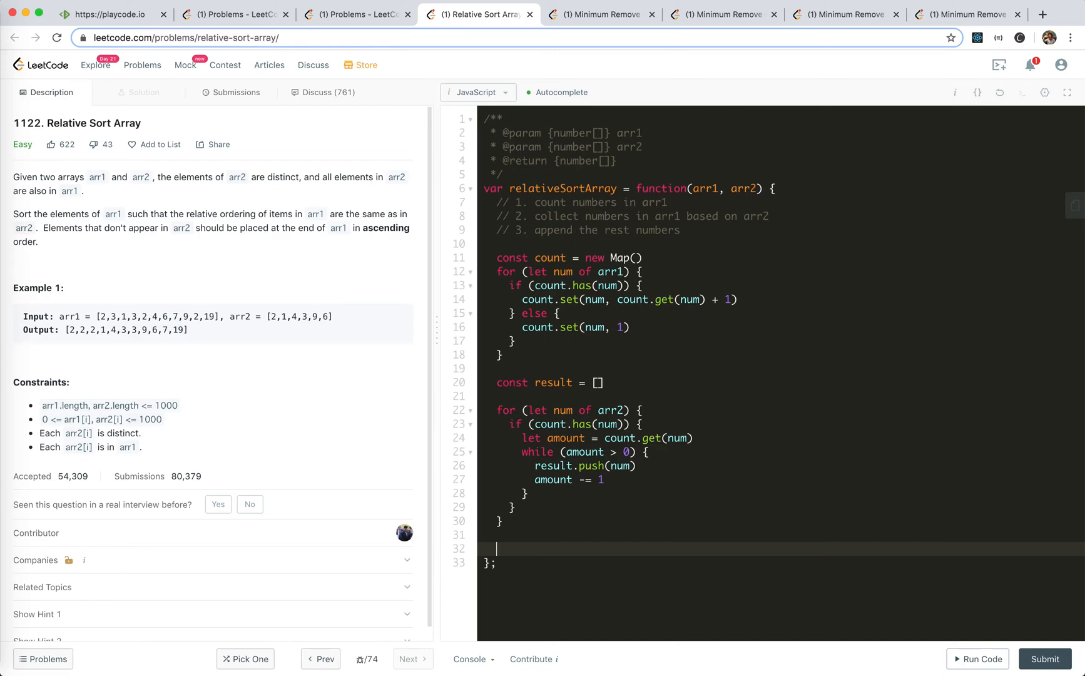
# Add the comment '// the rest numbers' below the arr2 loop.
pyautogui.write('// the rest')
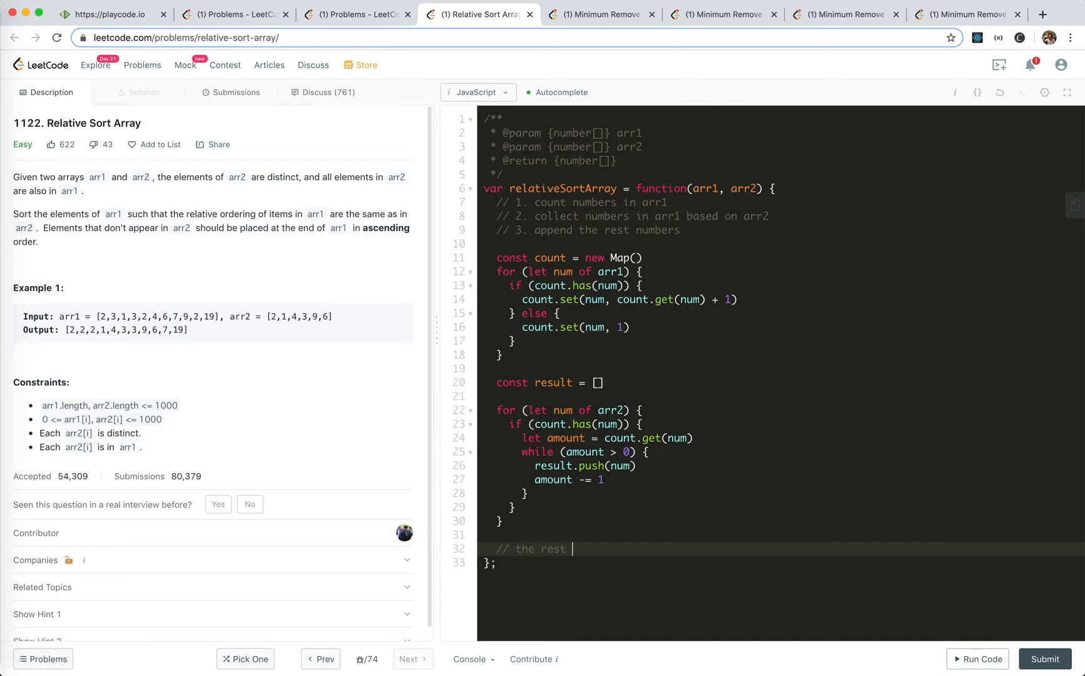
pyautogui.write('numbers')
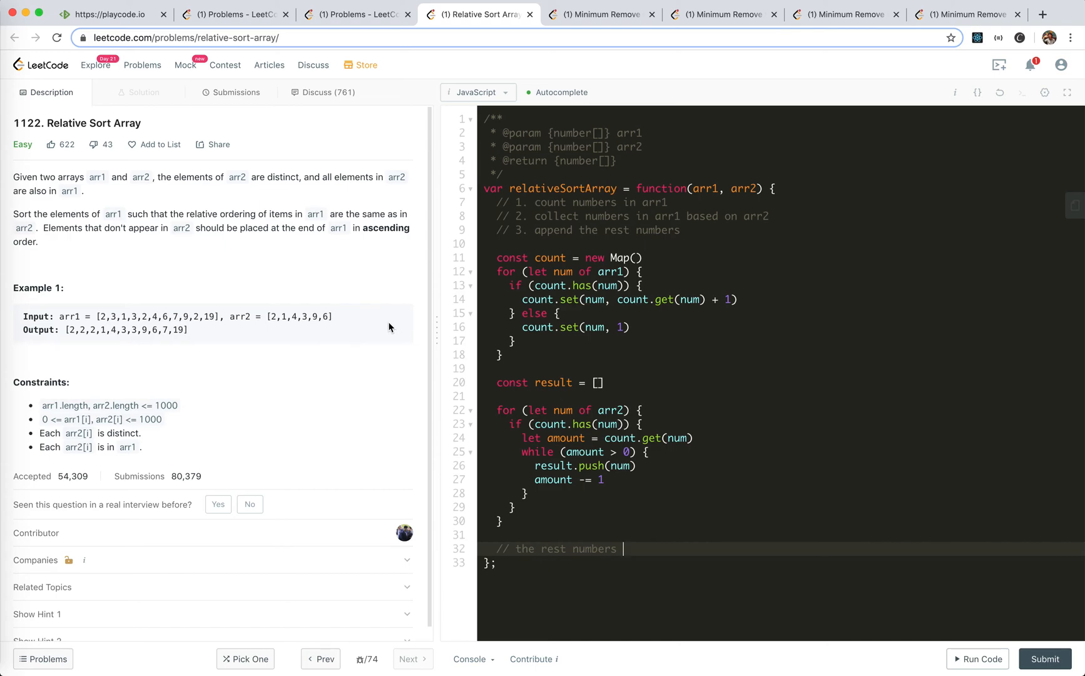
pyautogui.moveTo(561, 411)
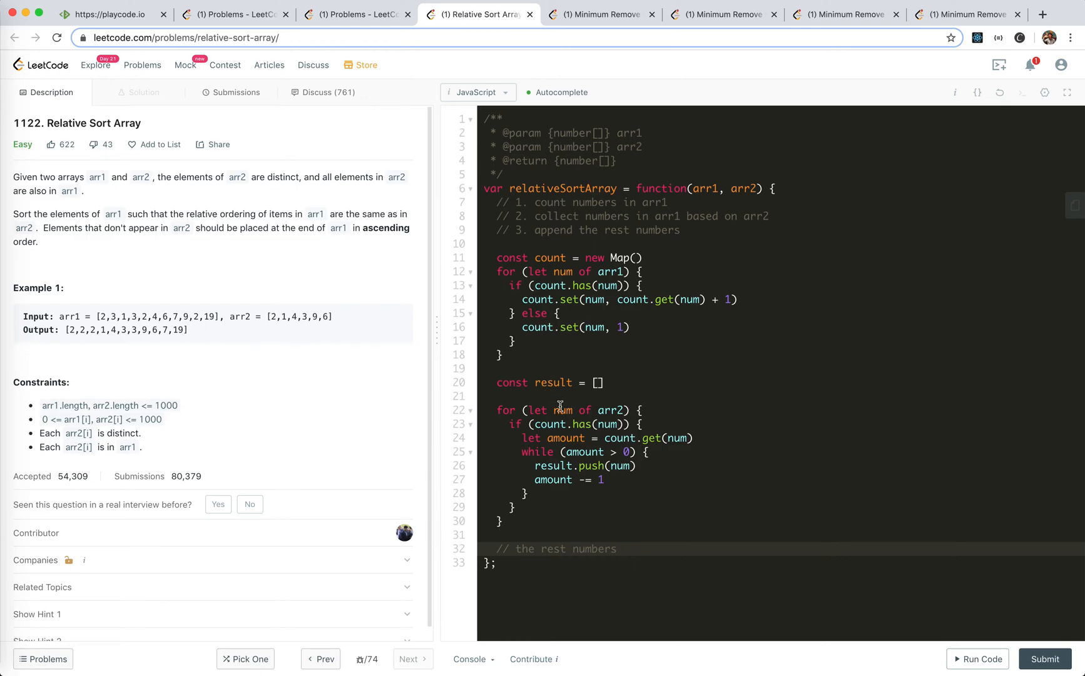
pyautogui.moveTo(689, 476)
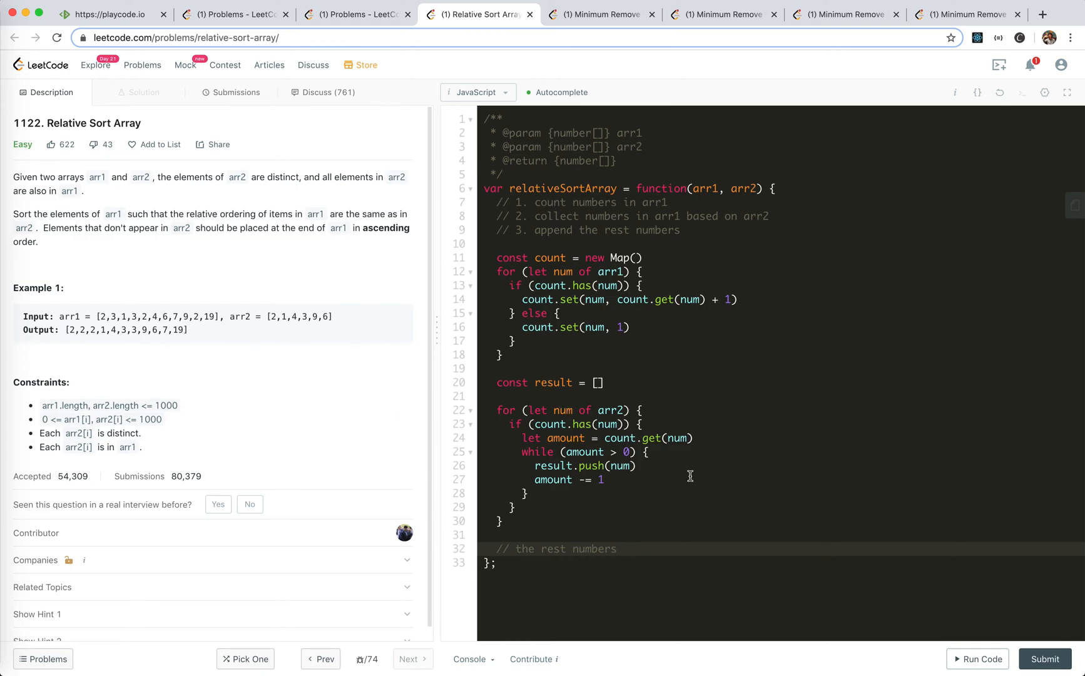
pyautogui.moveTo(272, 353)
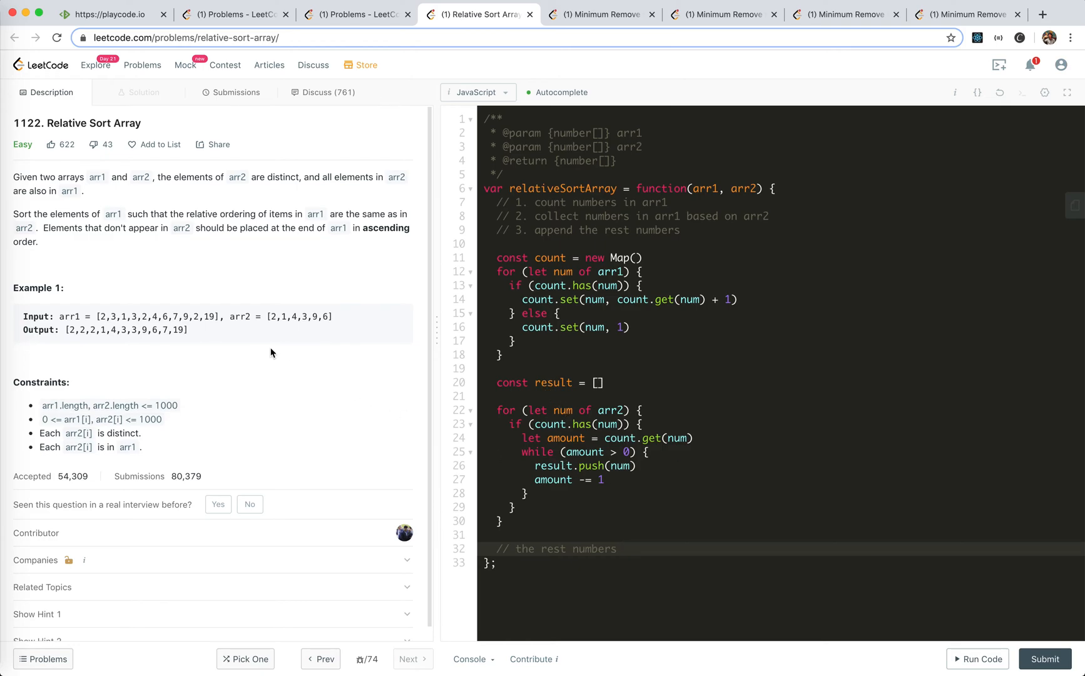
pyautogui.moveTo(138, 418)
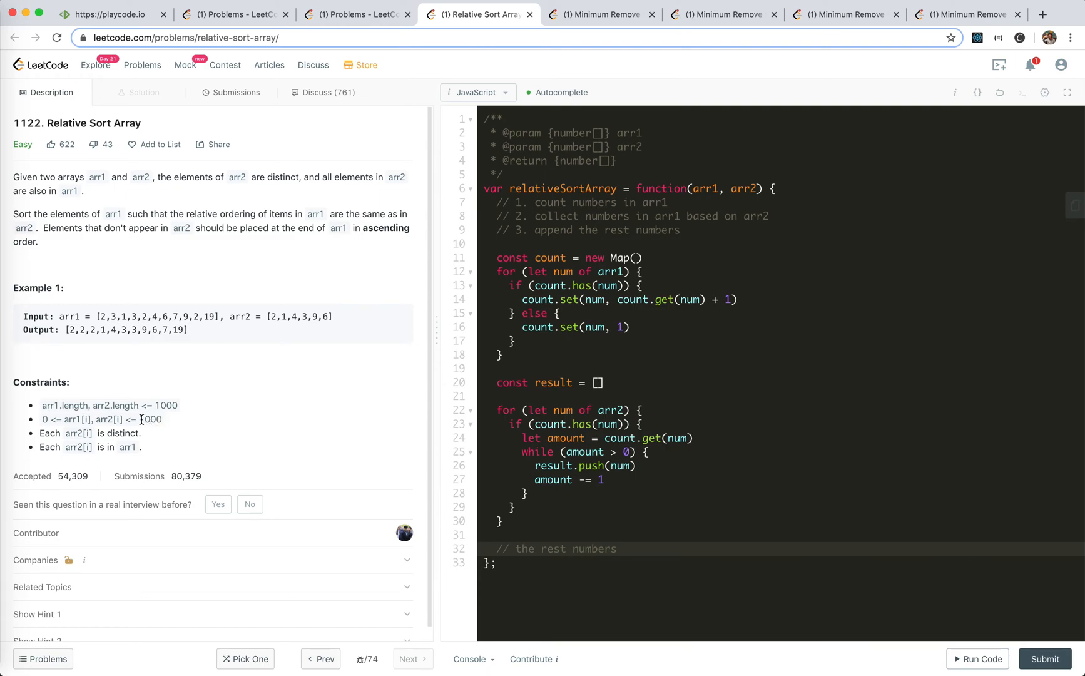
pyautogui.doubleClick(149, 419)
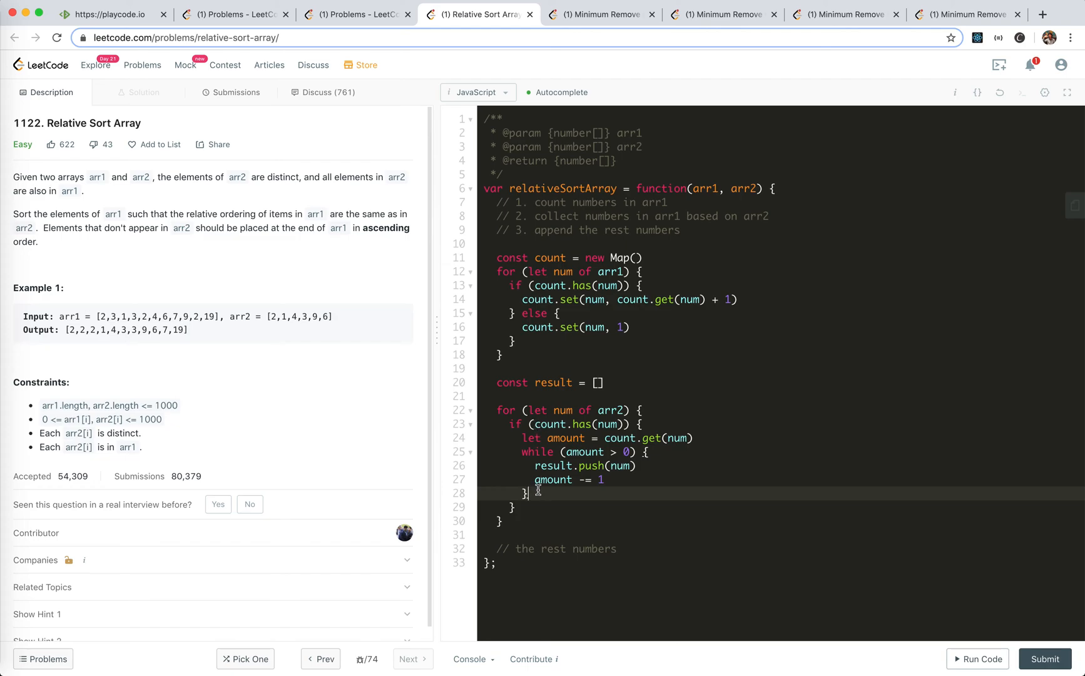
# Add count.delete(num) on a new line after the while loop.
pyautogui.press('enter')
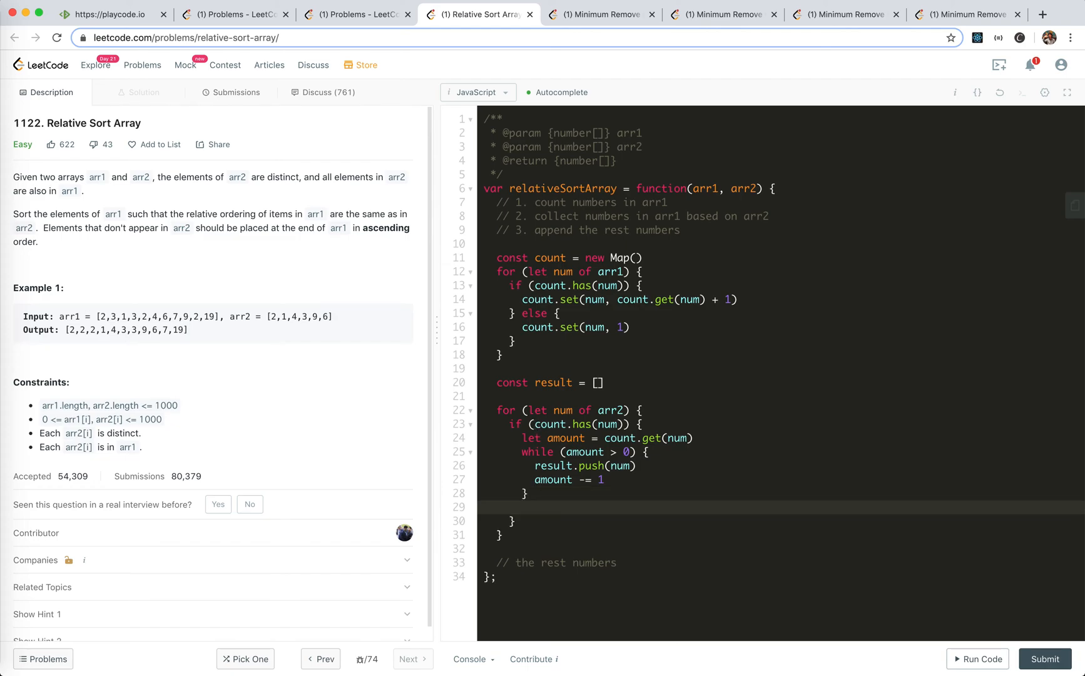
pyautogui.write('cou')
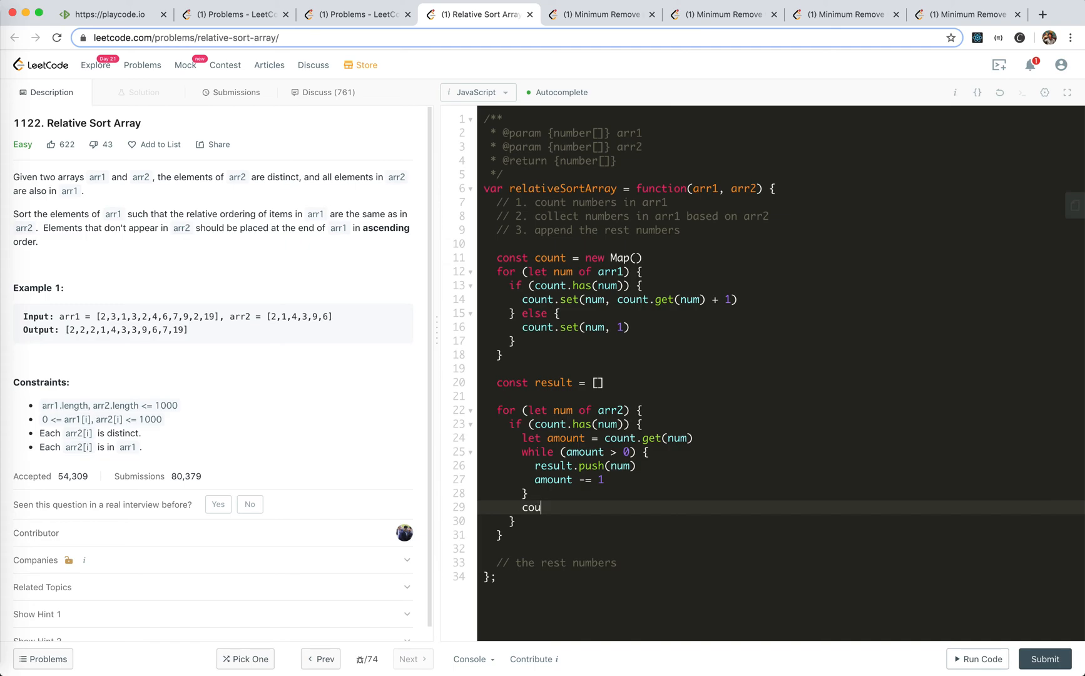
pyautogui.write('nt.delete(num')
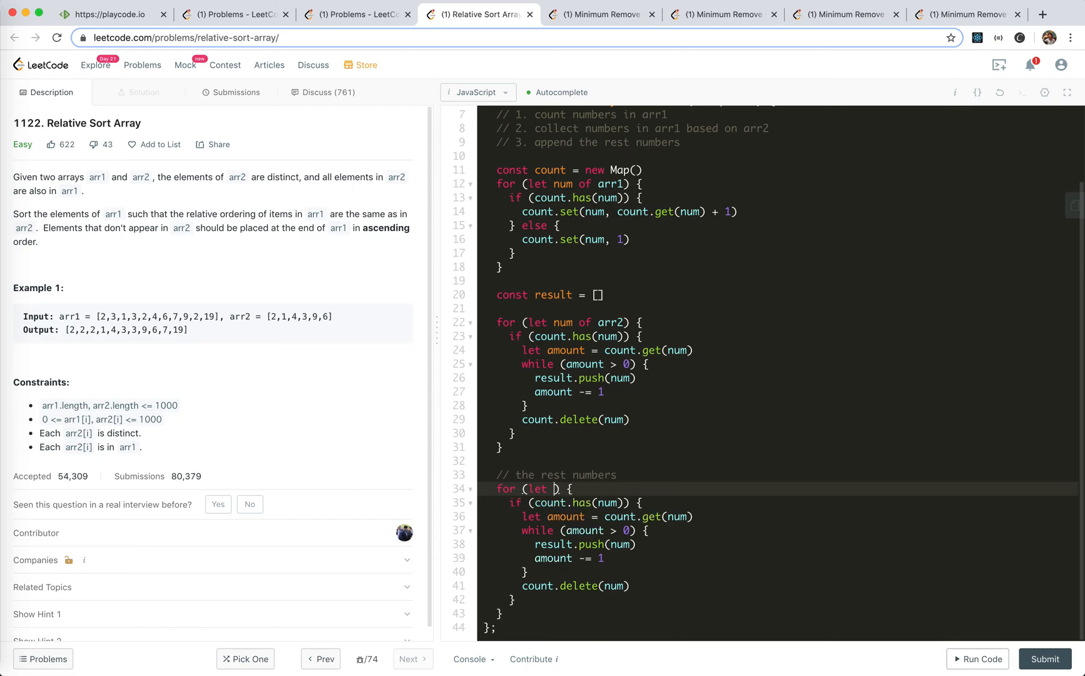
# Change the pasted loop header to iterate from 0 to 1000 and start typing 'return result'.
pyautogui.write('i = 0;')
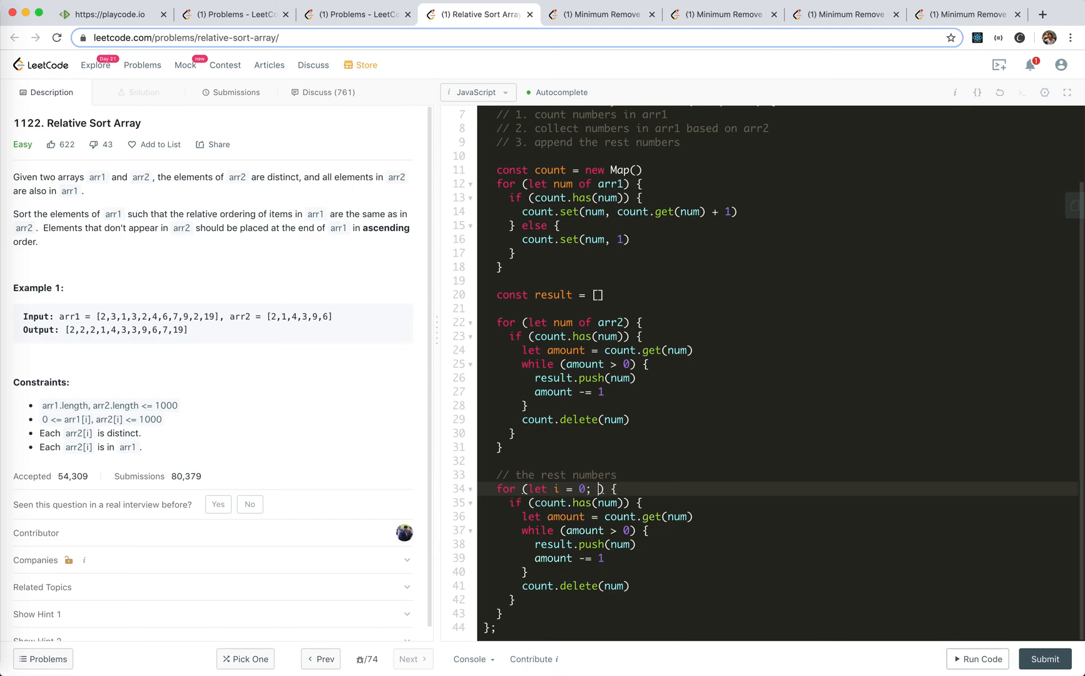
pyautogui.write('i <= 1000;')
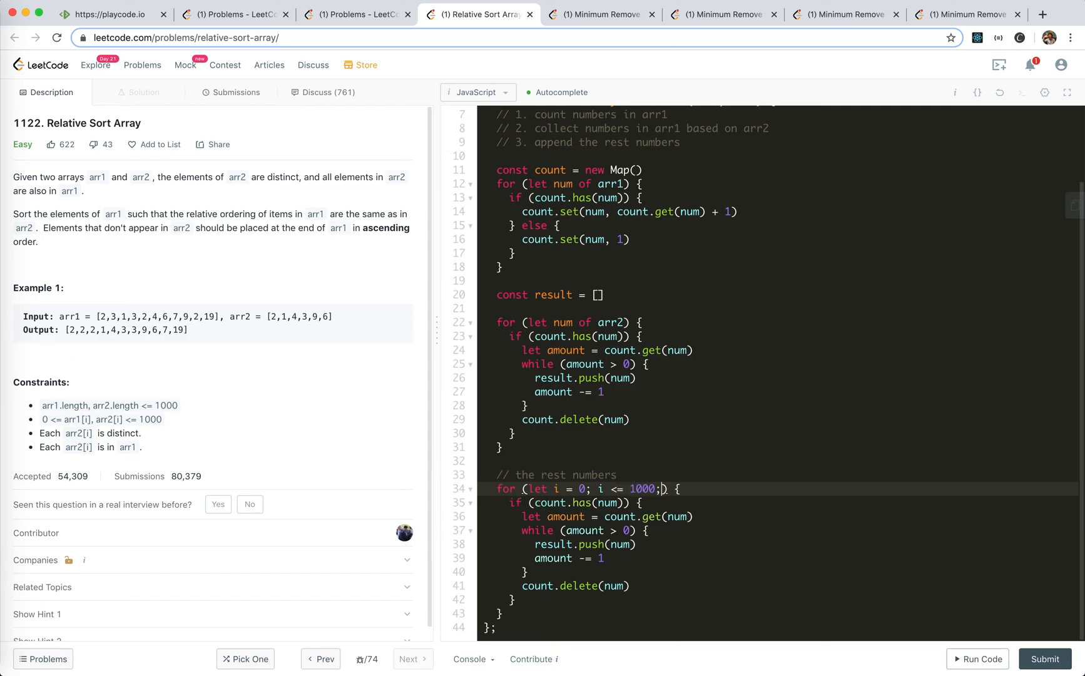
pyautogui.write('i++')
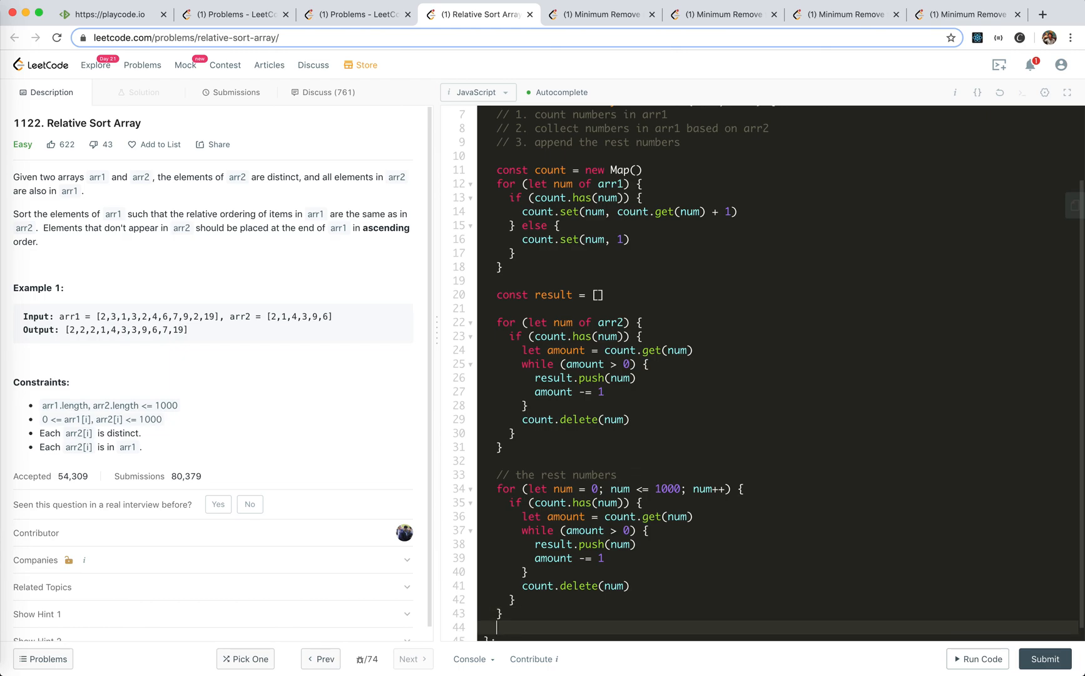
pyautogui.write('return res')
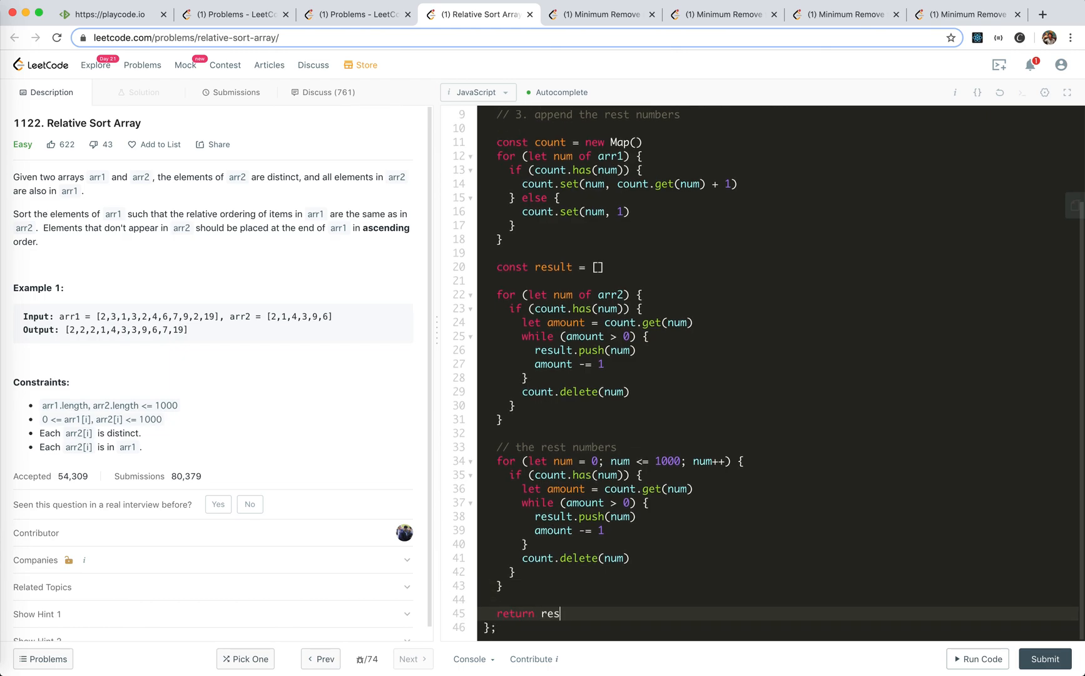
pyautogui.write('u')
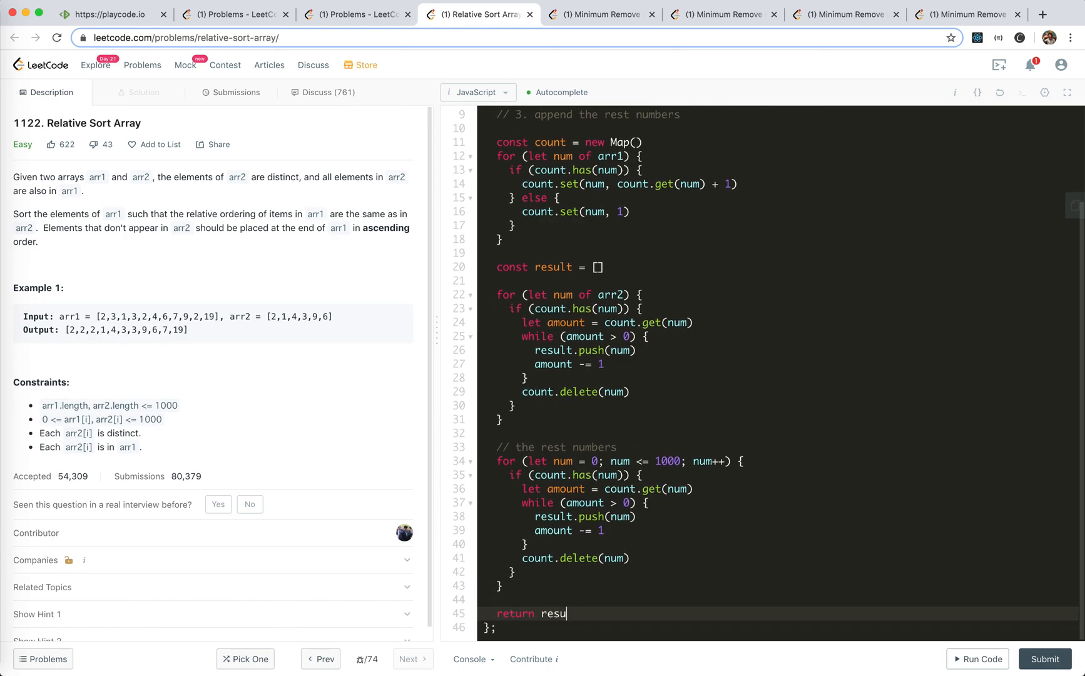
# Run the sample test, confirm Accepted output, and submit the solution.
pyautogui.click(976, 658)
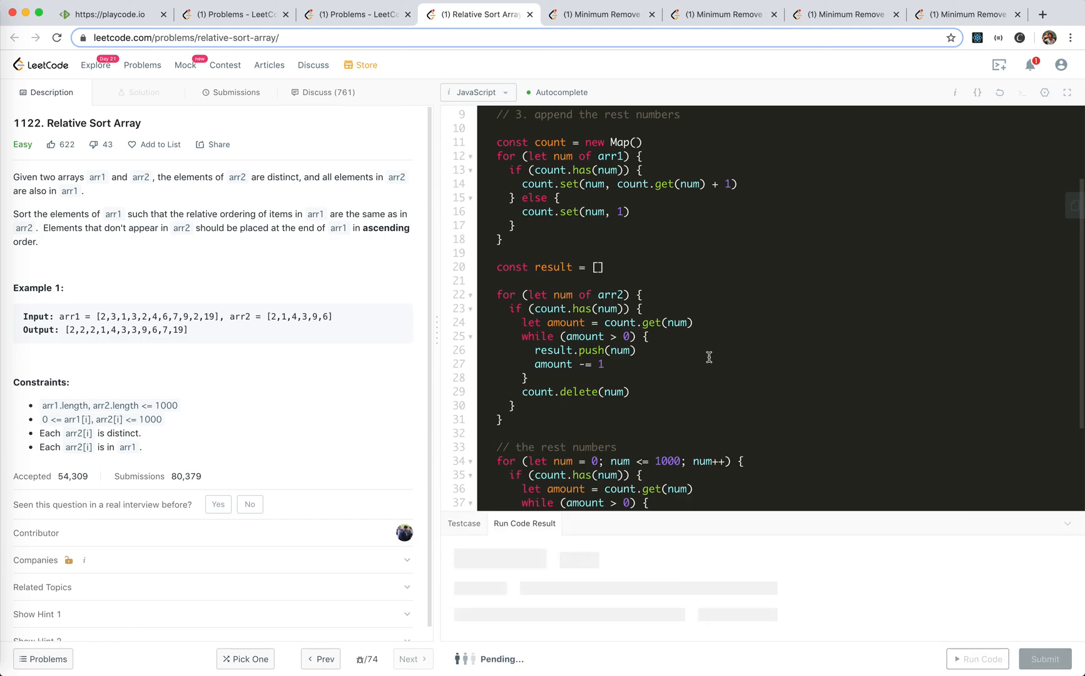
pyautogui.click(981, 658)
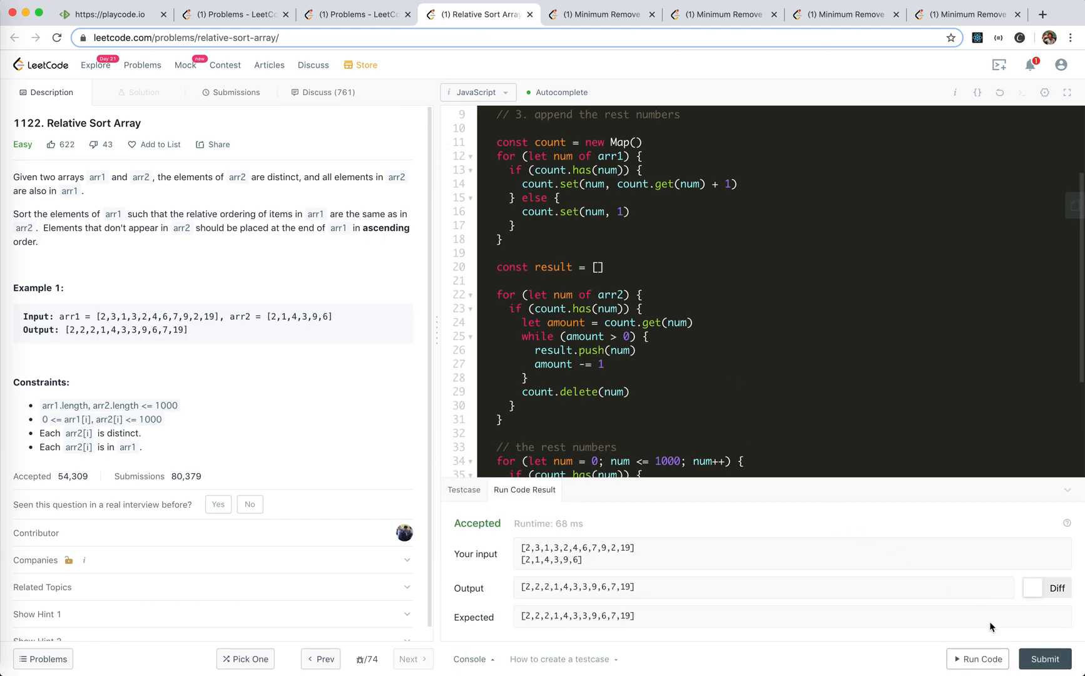
pyautogui.click(236, 92)
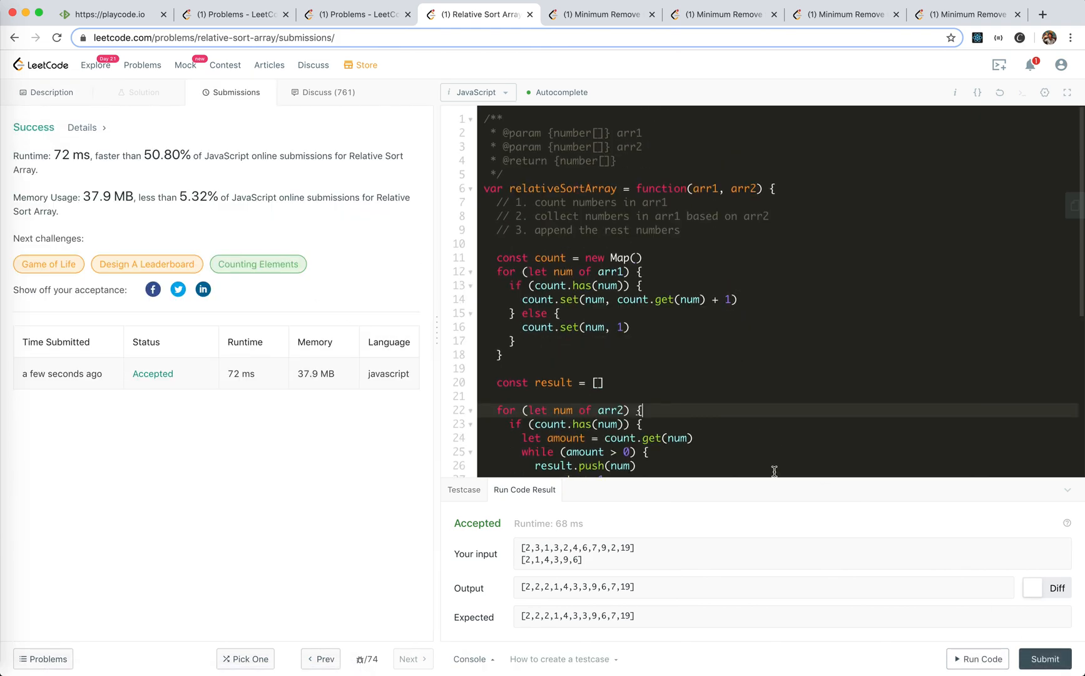
pyautogui.moveTo(873, 513)
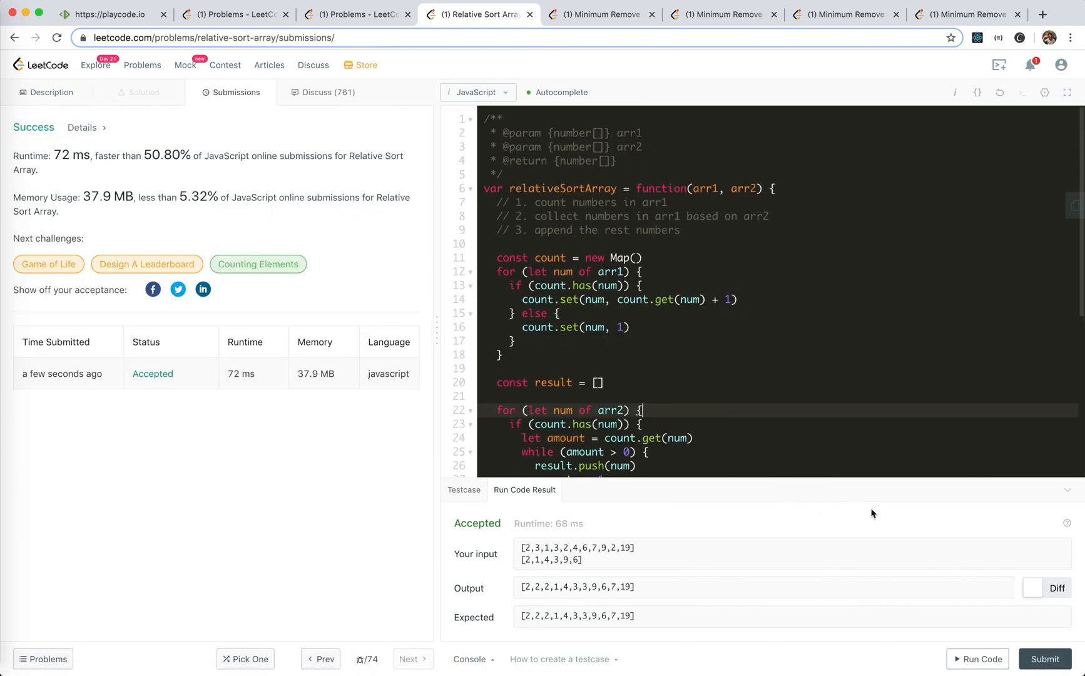